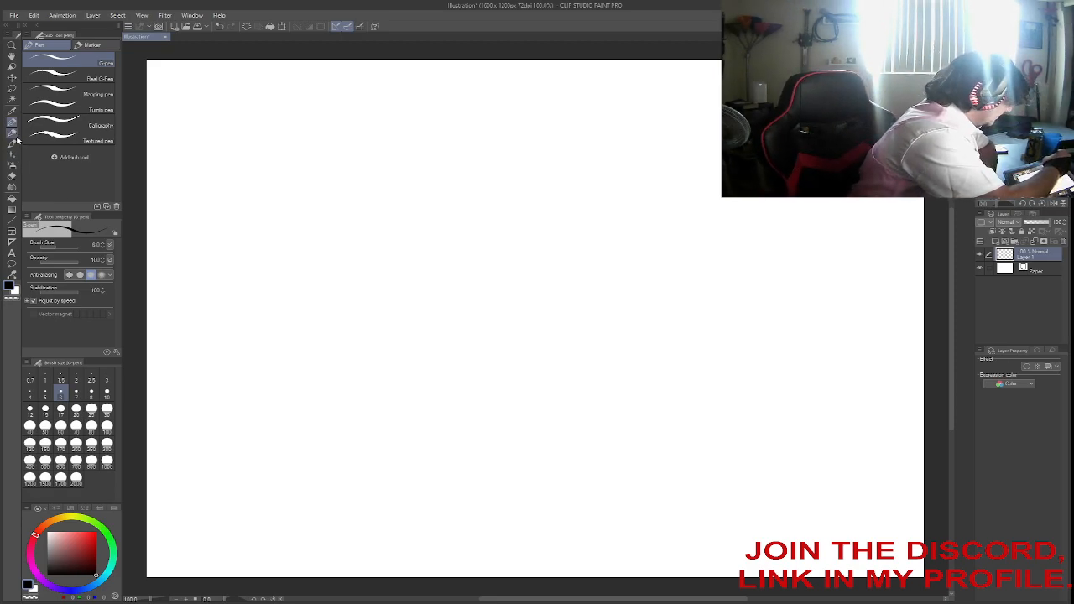
# Select the Pencil sub tool from the Pencil group in the Sub Tool palette.
pyautogui.click(12, 133)
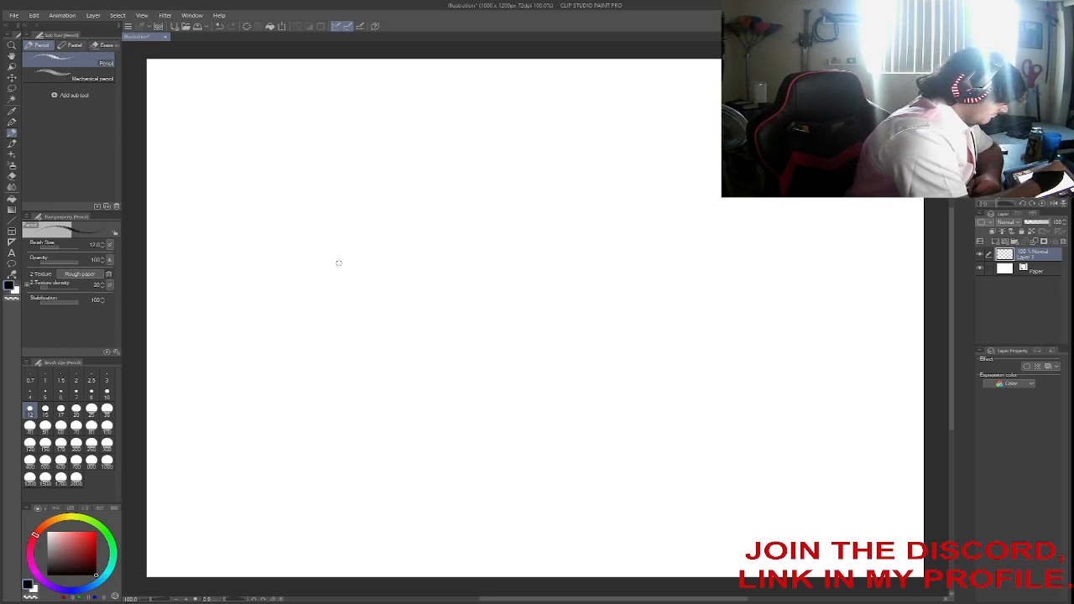
pyautogui.moveTo(400, 311)
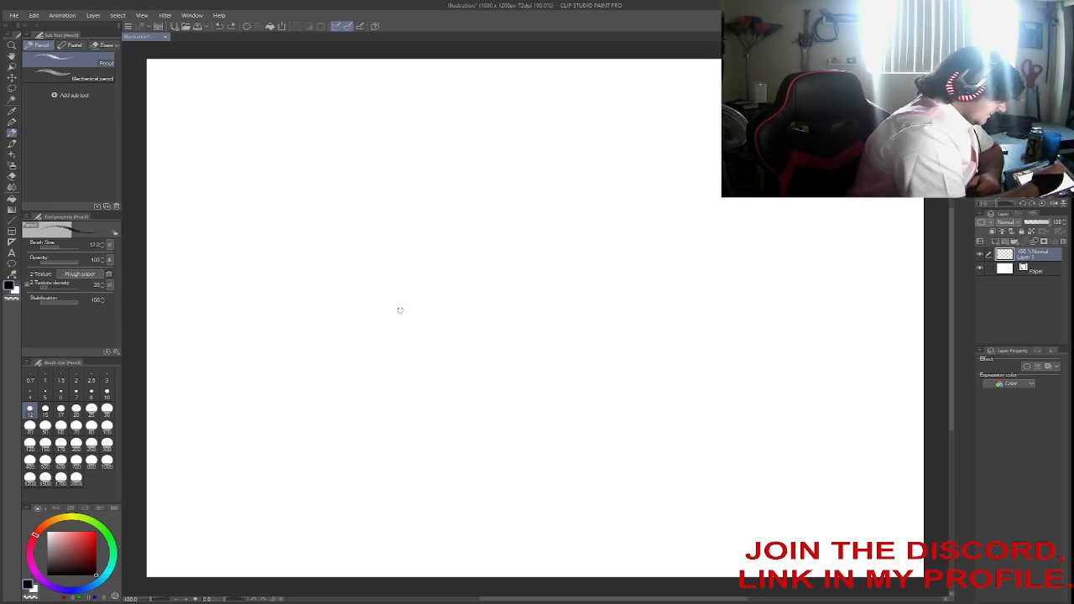
pyautogui.moveTo(467, 405)
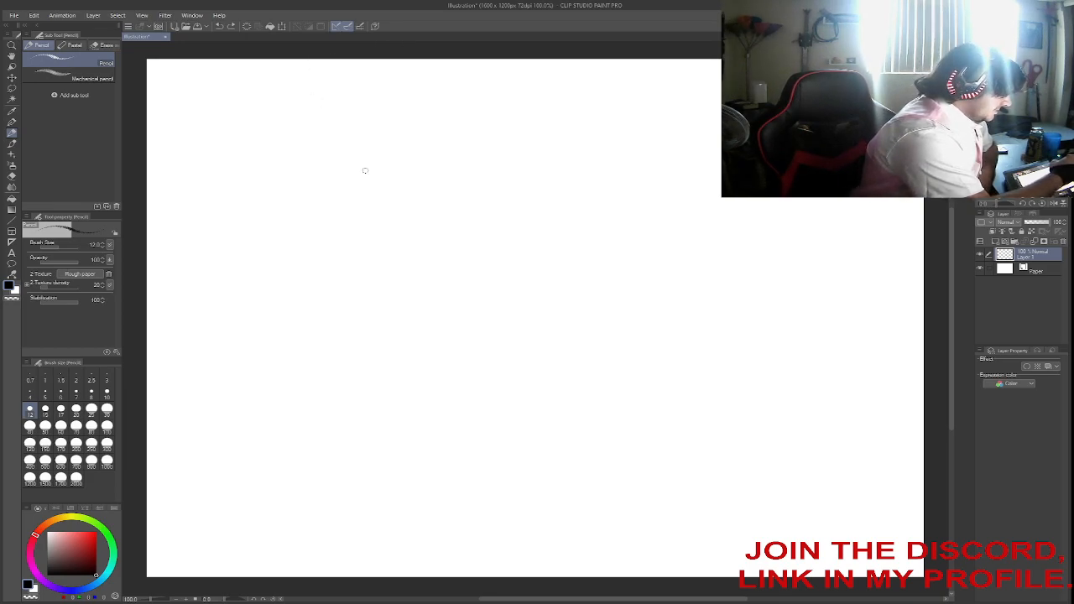
pyautogui.moveTo(246, 82)
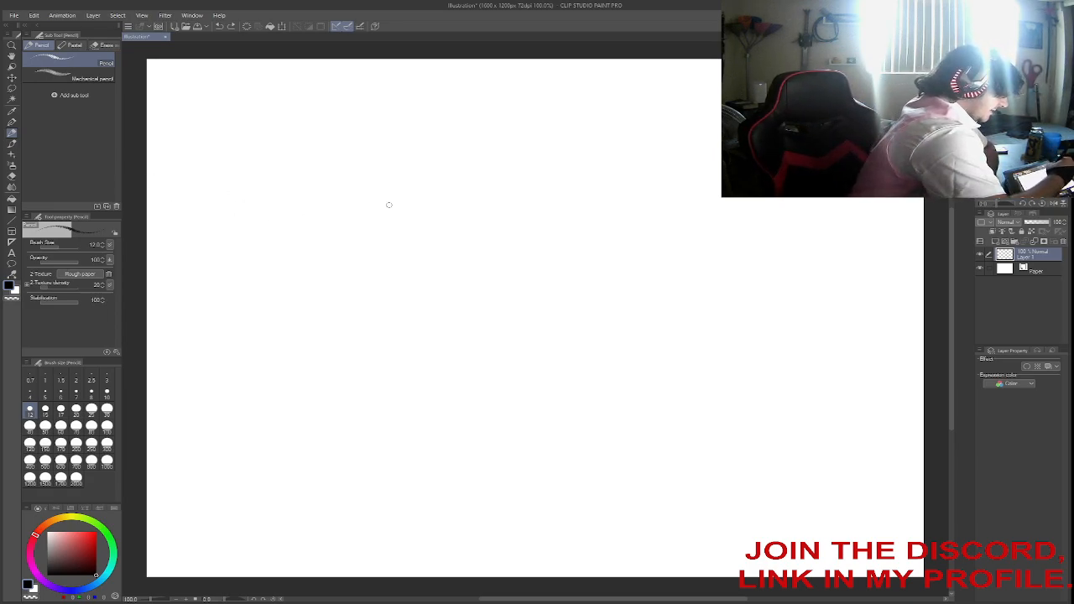
pyautogui.moveTo(554, 195)
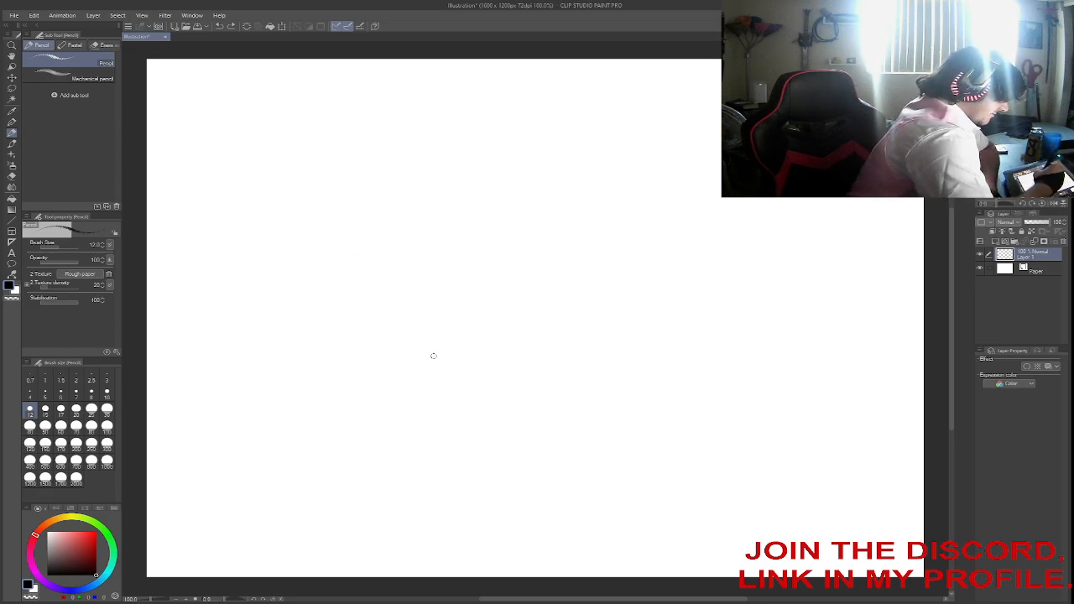
pyautogui.moveTo(430, 365)
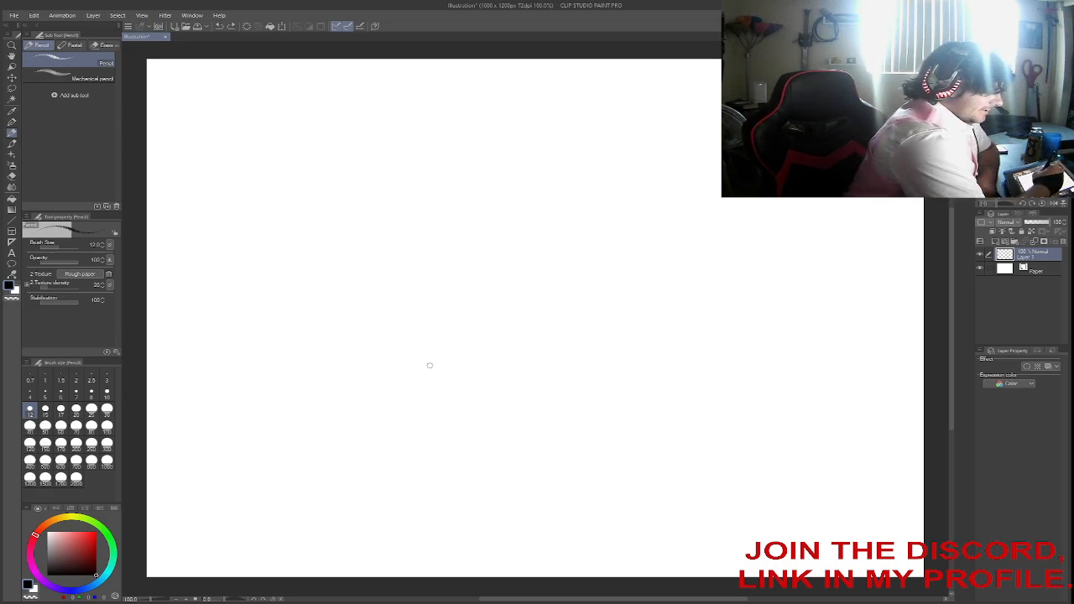
pyautogui.moveTo(707, 295)
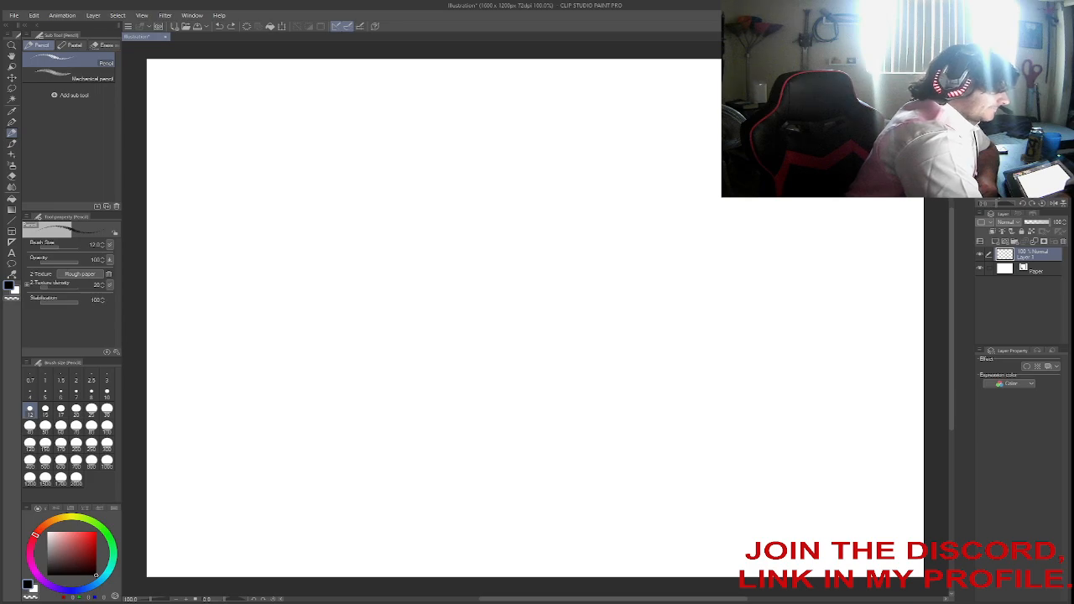
pyautogui.moveTo(508, 309)
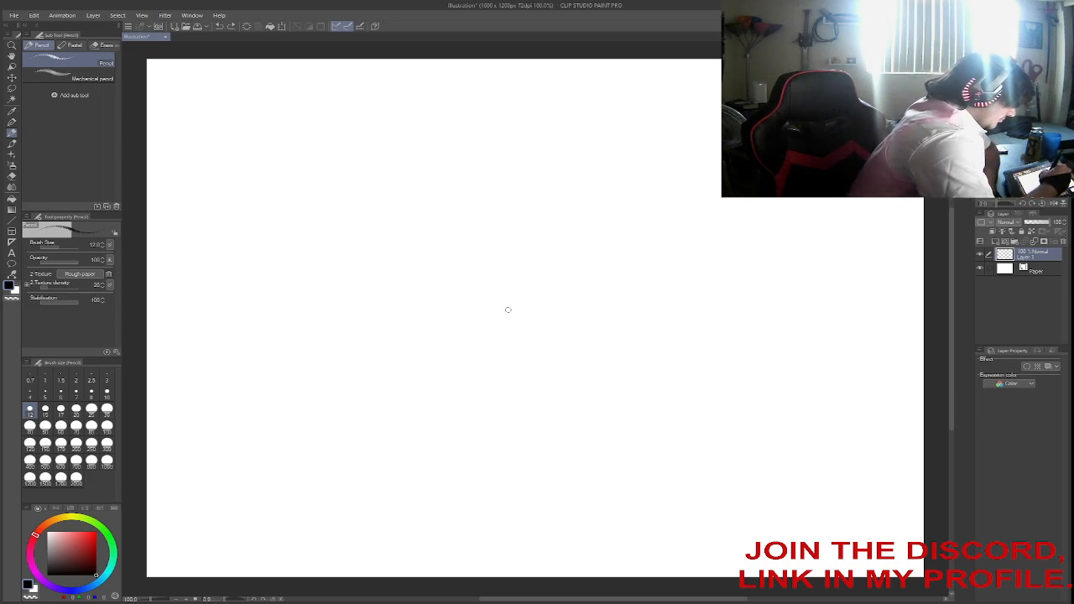
pyautogui.moveTo(396, 273)
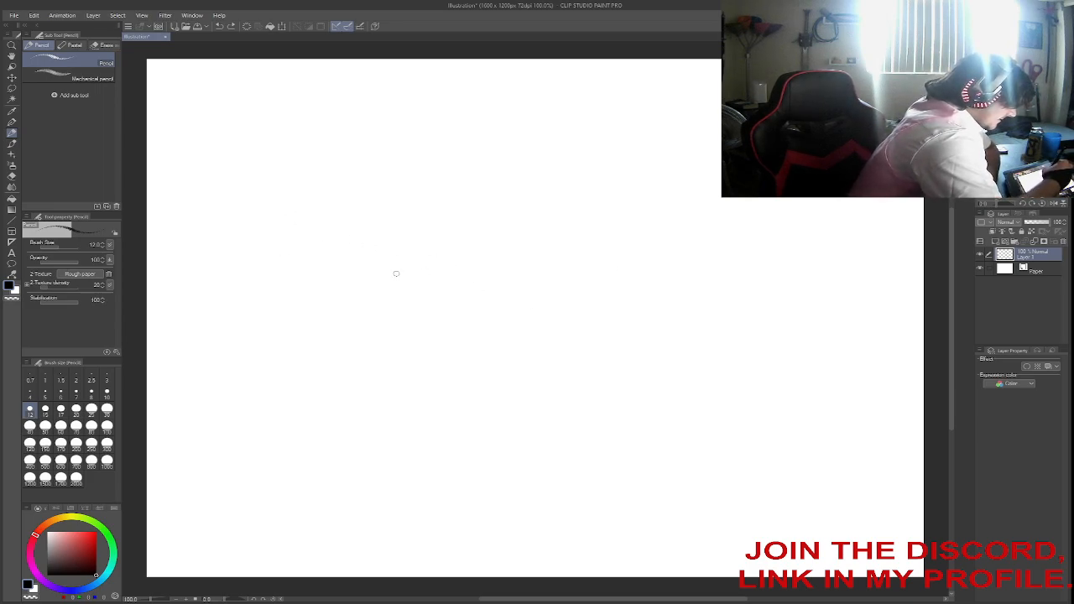
pyautogui.moveTo(374, 233)
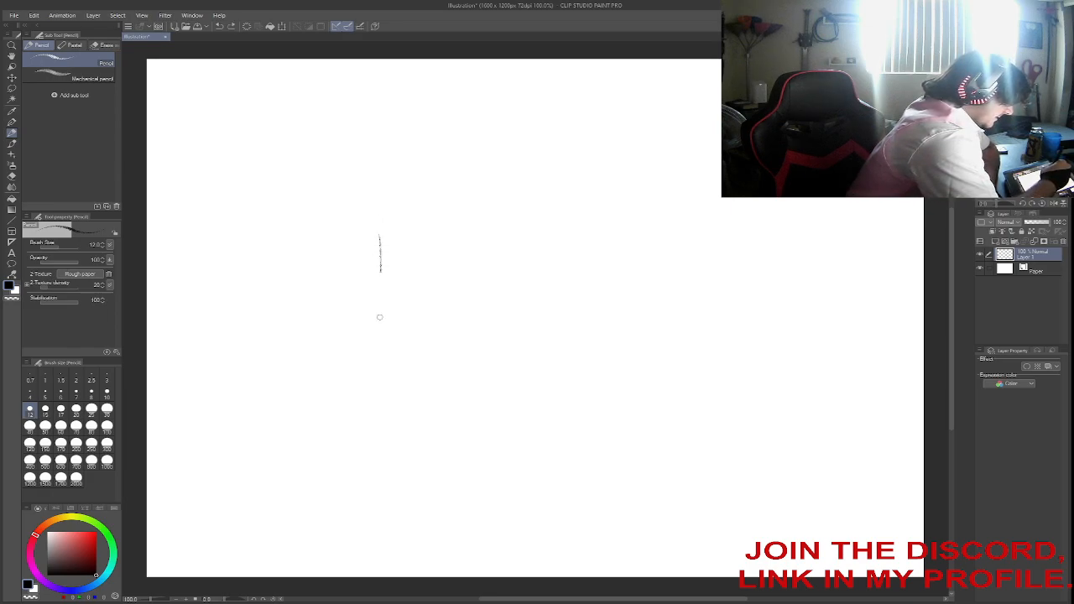
# Lengthen the chest centre line and draw the top and lower curves of both pectorals.
pyautogui.moveTo(379, 239); pyautogui.dragTo(386, 307)
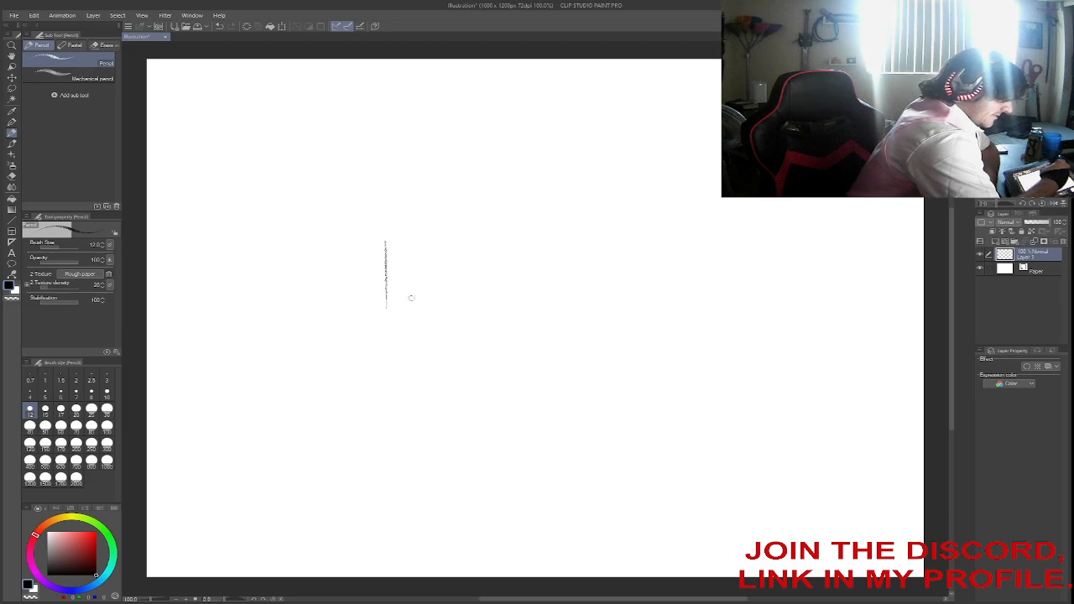
pyautogui.moveTo(386, 308); pyautogui.dragTo(454, 305)
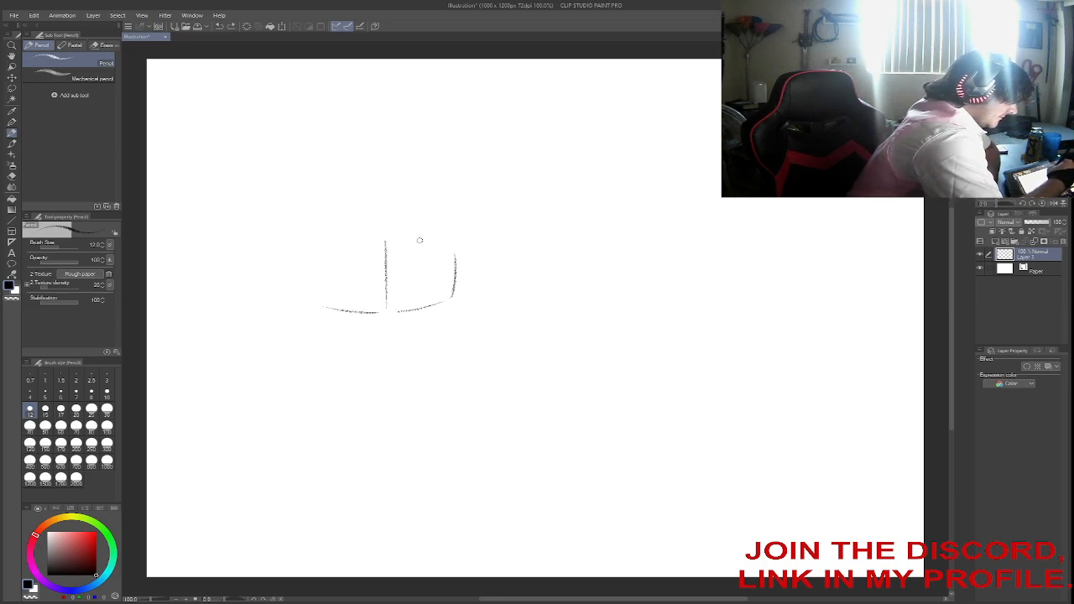
pyautogui.moveTo(395, 243); pyautogui.dragTo(453, 248)
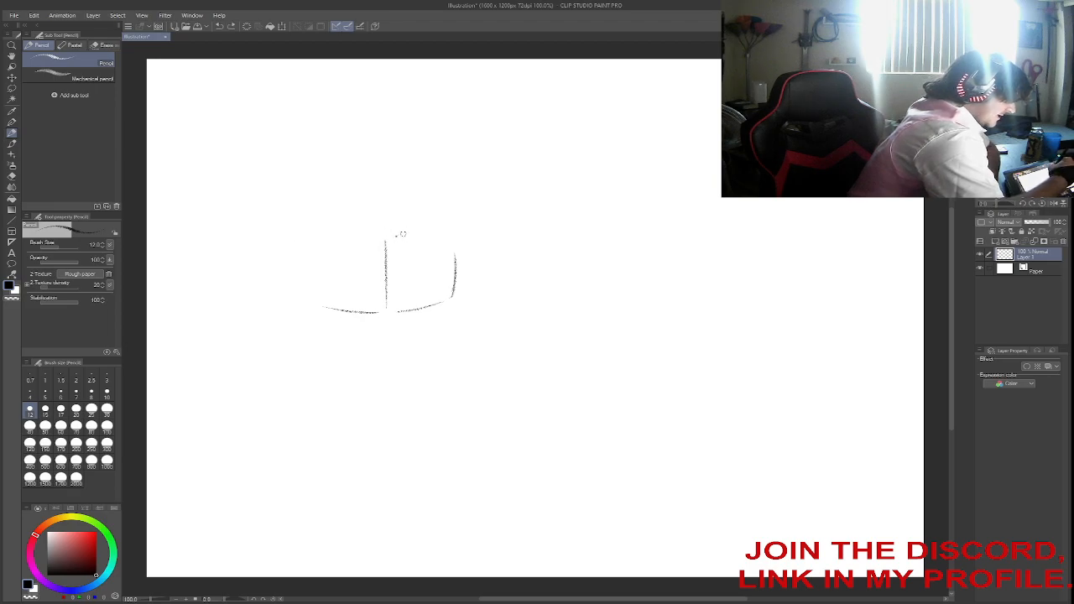
pyautogui.moveTo(386, 236); pyautogui.dragTo(449, 235)
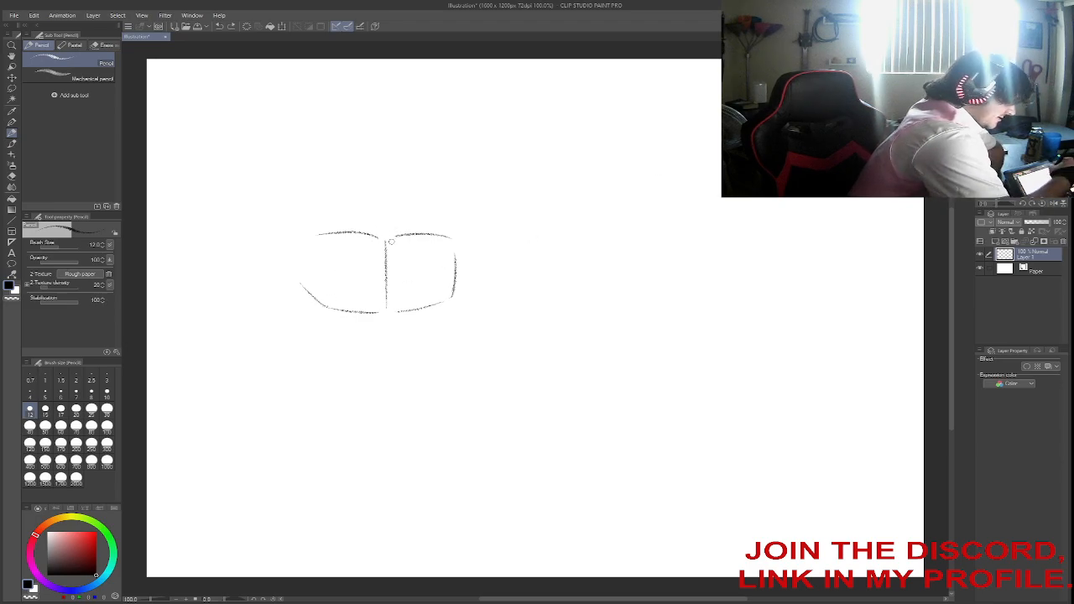
pyautogui.moveTo(390, 225); pyautogui.dragTo(424, 220)
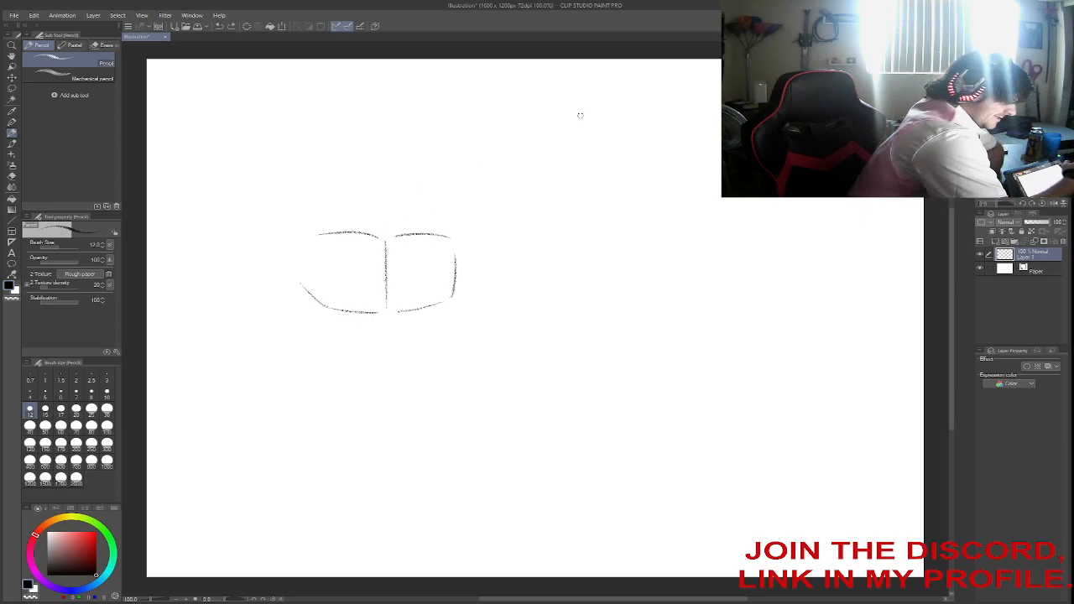
pyautogui.moveTo(390, 227); pyautogui.dragTo(453, 239)
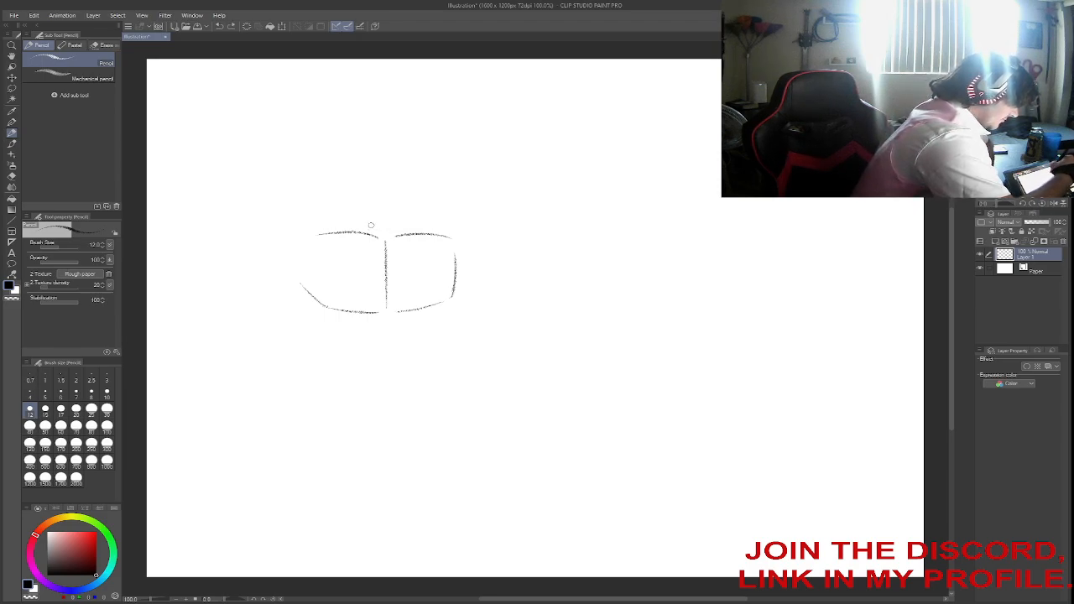
# Sketch the right and left shoulder lines and the contours along the chest sides.
pyautogui.moveTo(336, 226); pyautogui.dragTo(390, 227)
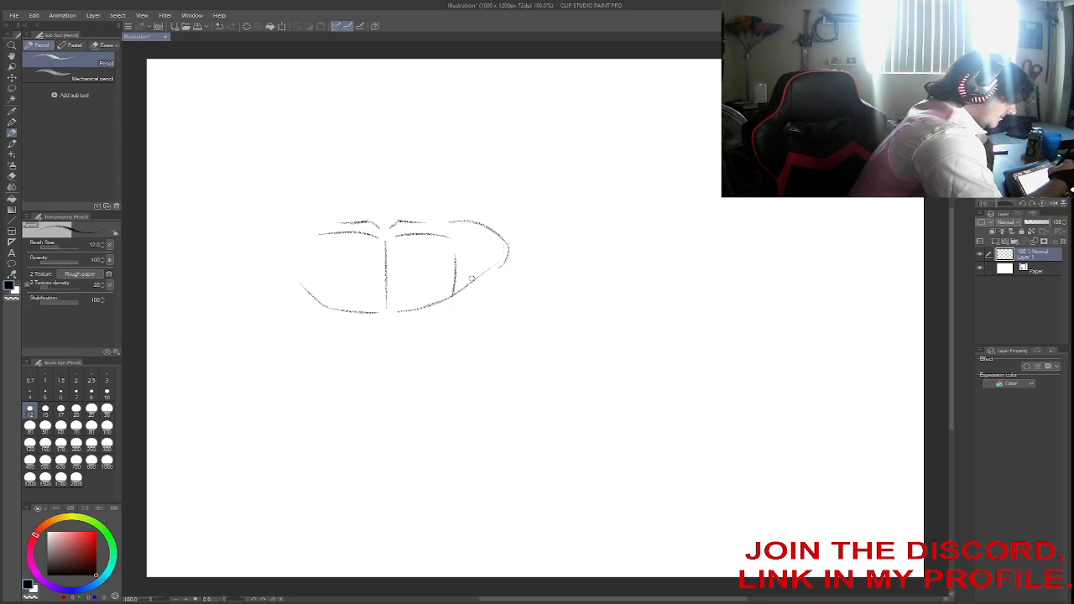
pyautogui.moveTo(470, 277); pyautogui.dragTo(264, 237)
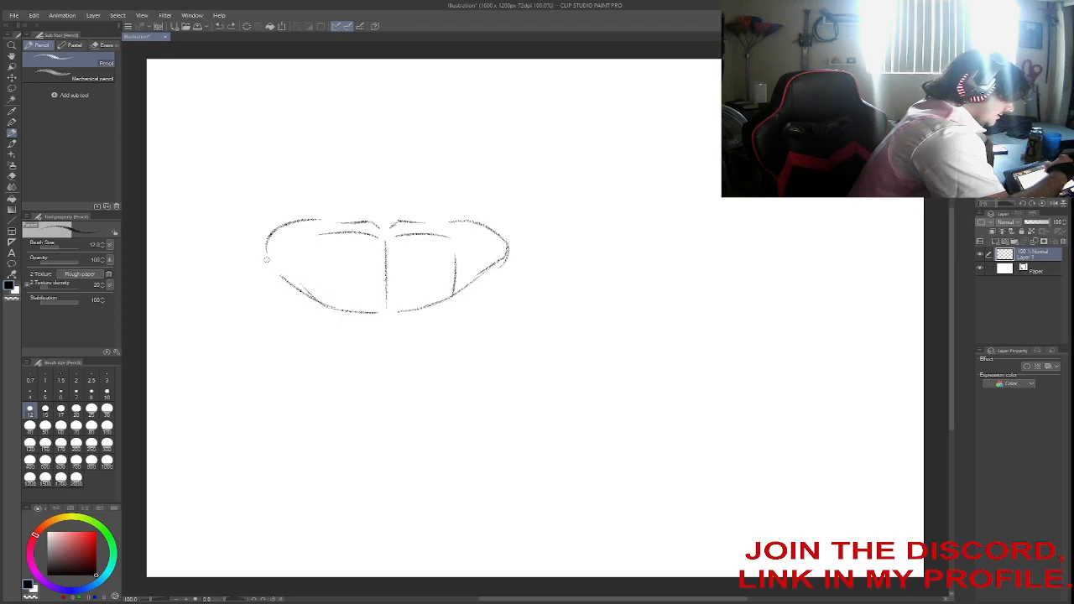
pyautogui.moveTo(267, 260); pyautogui.dragTo(315, 310)
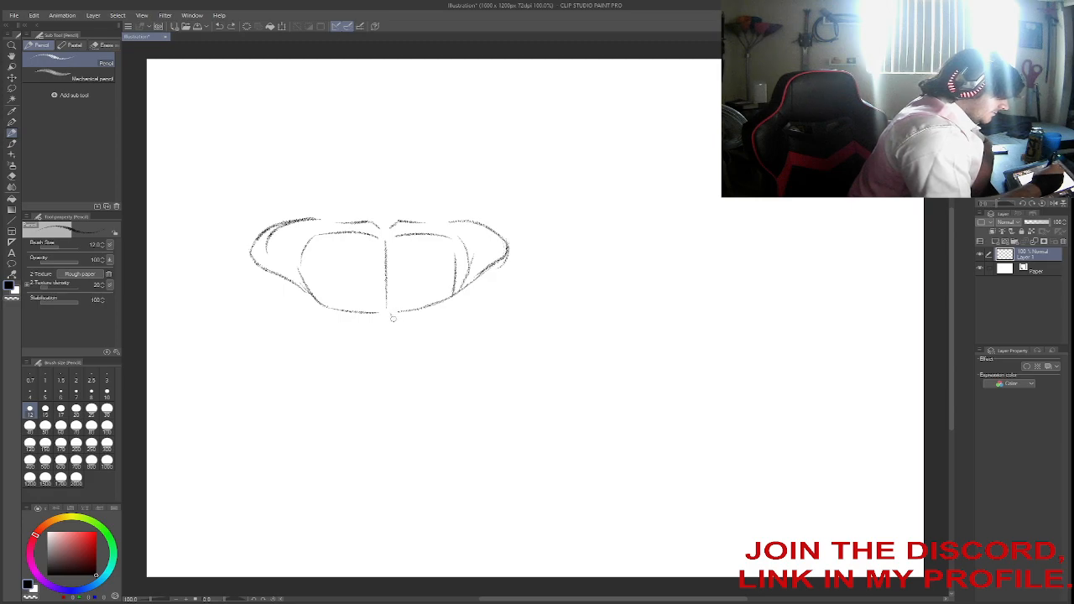
# Draw the curves under the chest and the right armpit curve.
pyautogui.moveTo(393, 318); pyautogui.dragTo(439, 353)
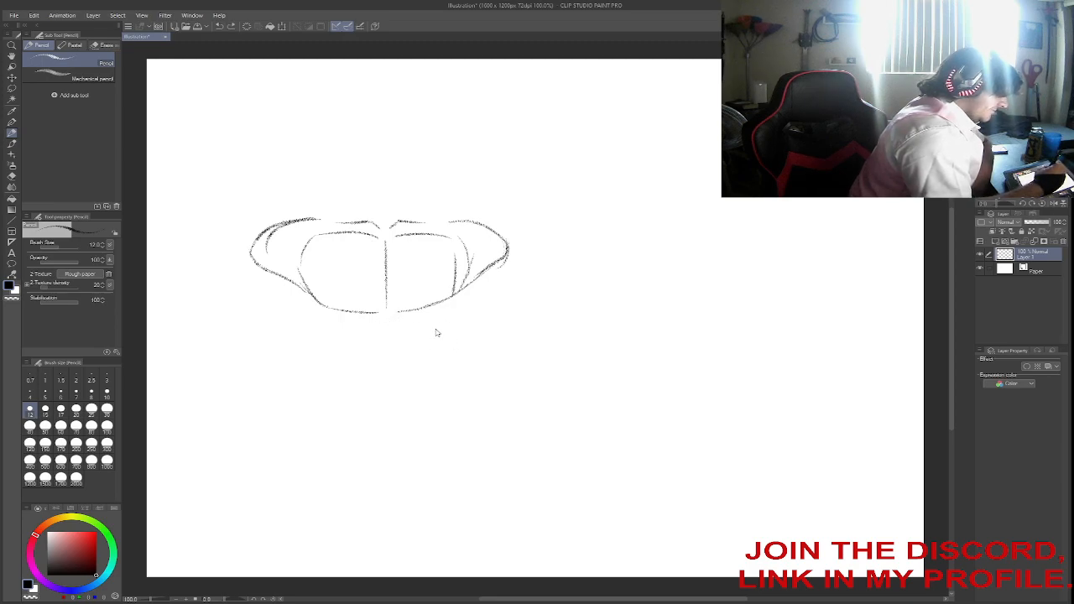
pyautogui.moveTo(384, 315); pyautogui.dragTo(443, 344)
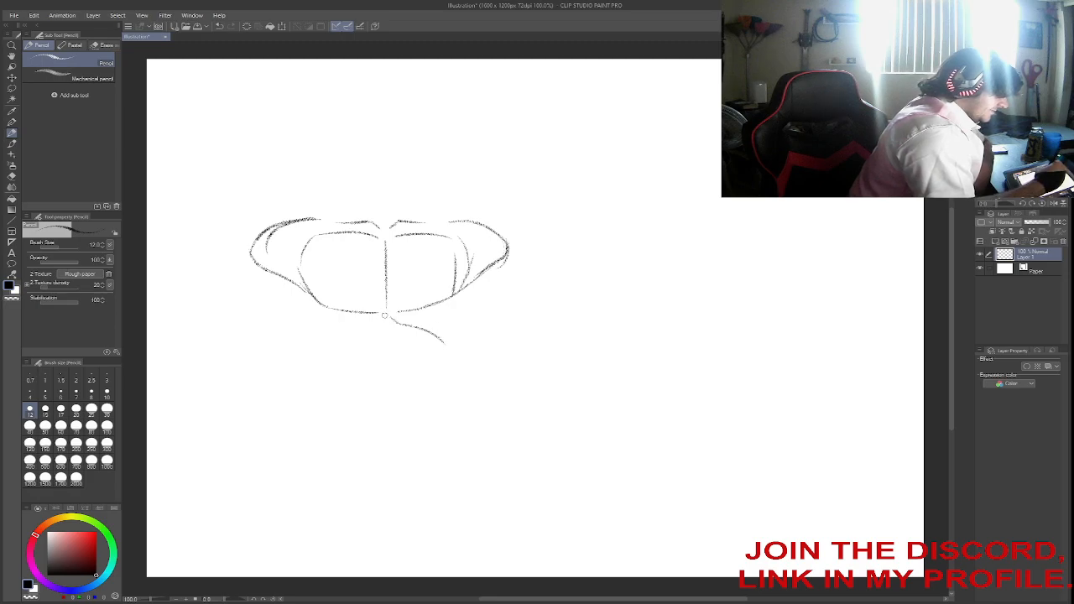
pyautogui.moveTo(385, 315); pyautogui.dragTo(335, 352)
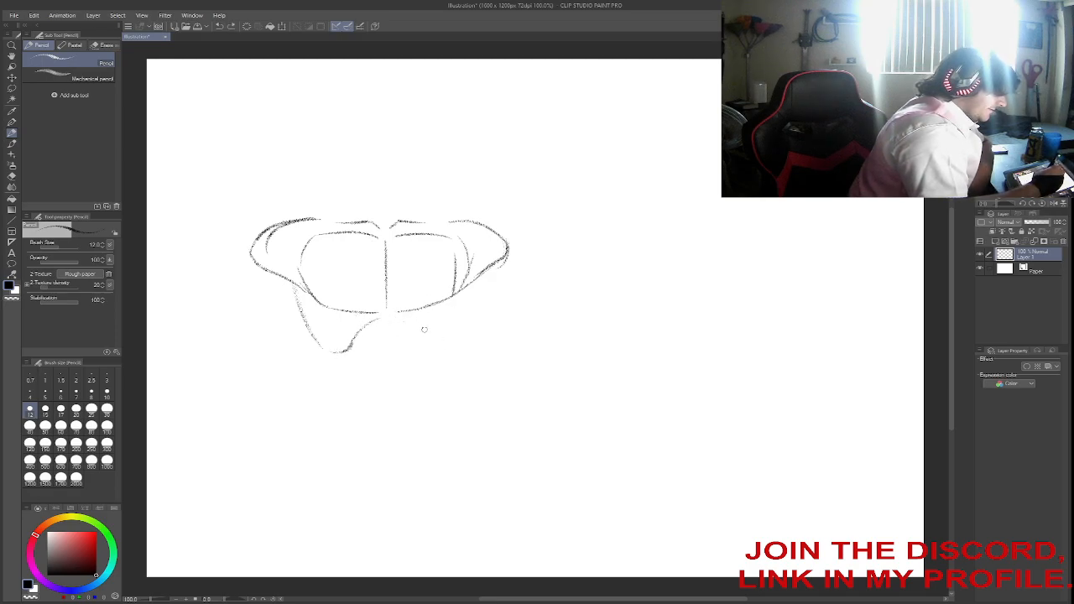
pyautogui.moveTo(424, 329); pyautogui.dragTo(466, 305)
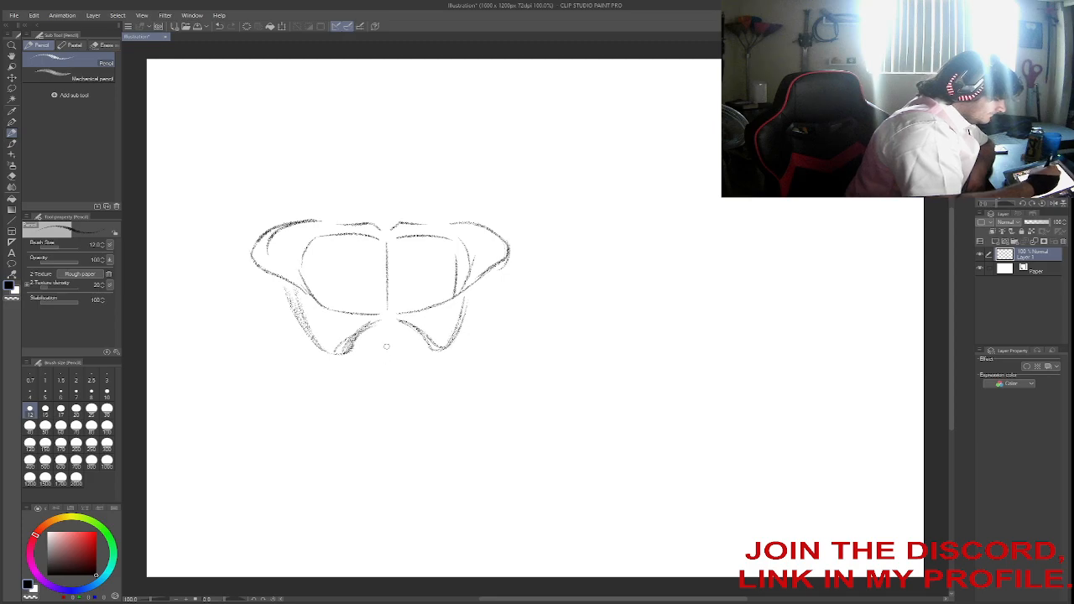
# Draw the abdominal centre line, both waist and hip contours, and the lower-abdomen V lines.
pyautogui.moveTo(387, 344); pyautogui.dragTo(392, 398)
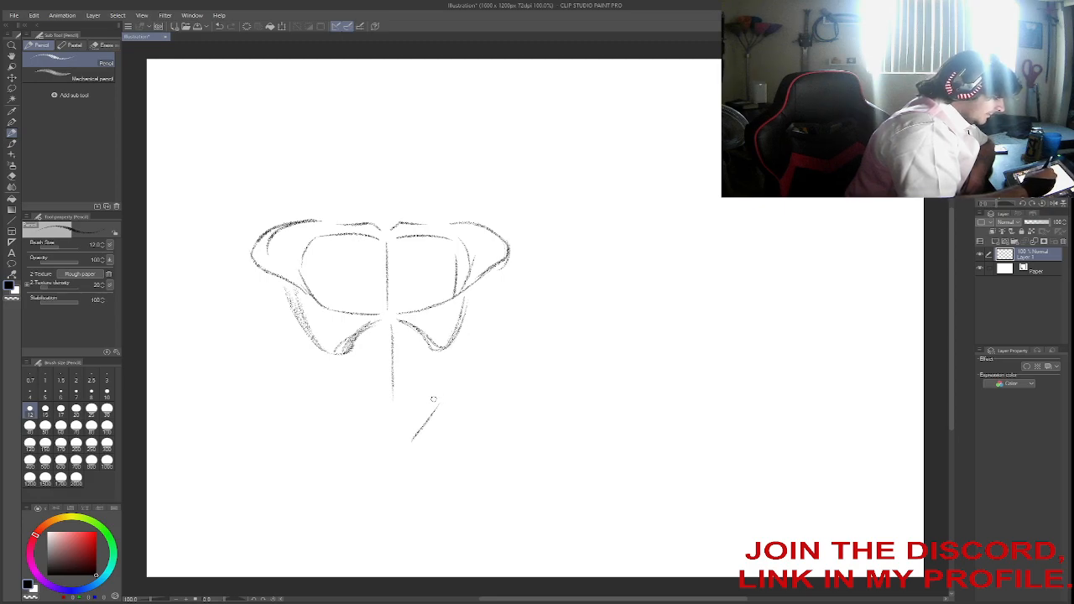
pyautogui.moveTo(325, 368); pyautogui.dragTo(364, 449)
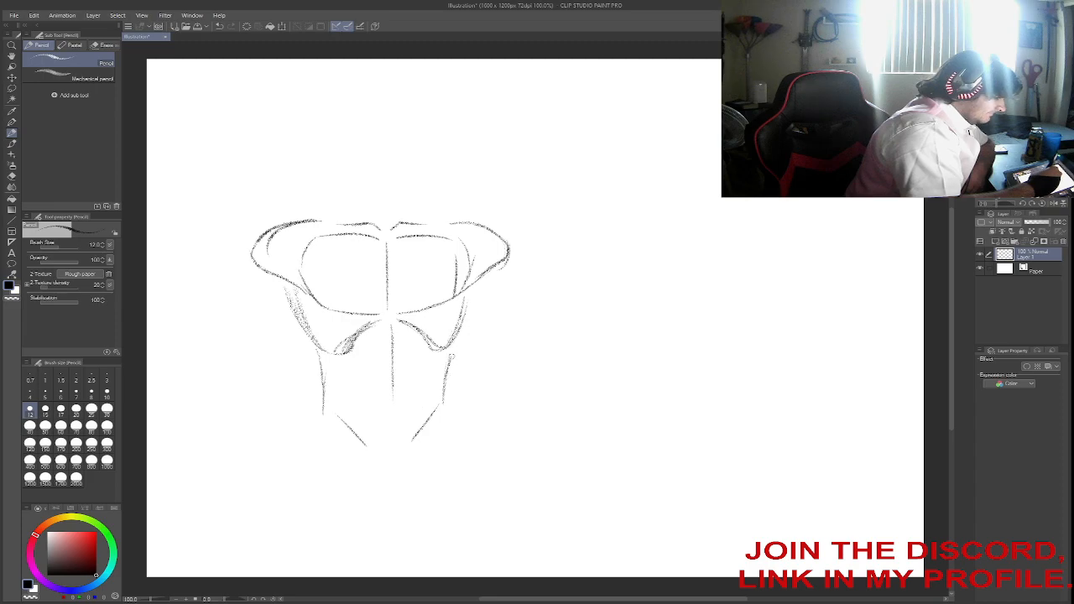
pyautogui.moveTo(352, 428); pyautogui.dragTo(305, 465)
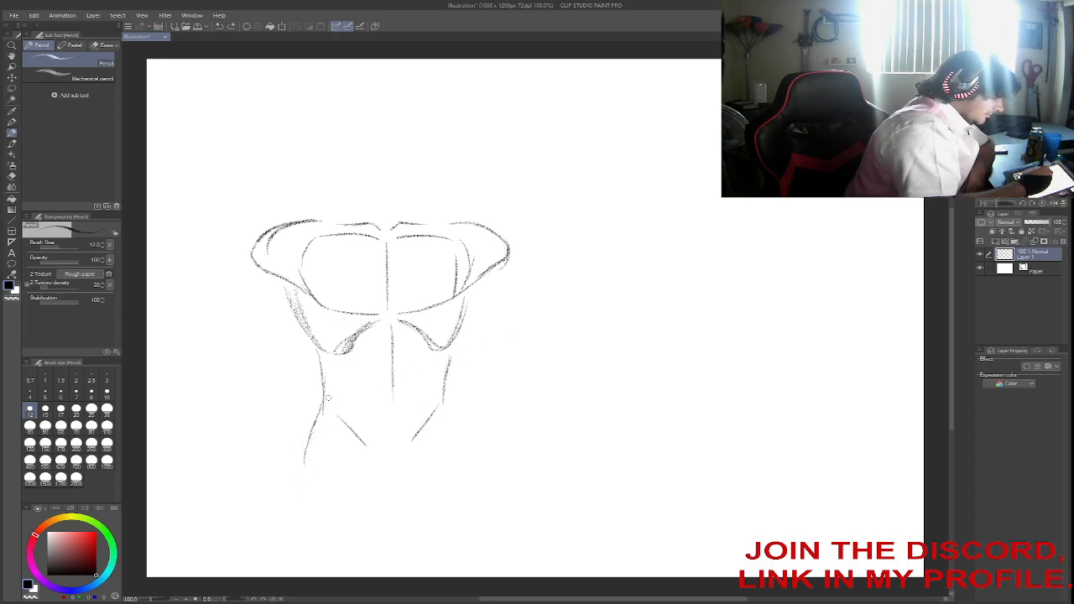
pyautogui.moveTo(323, 394); pyautogui.dragTo(302, 491)
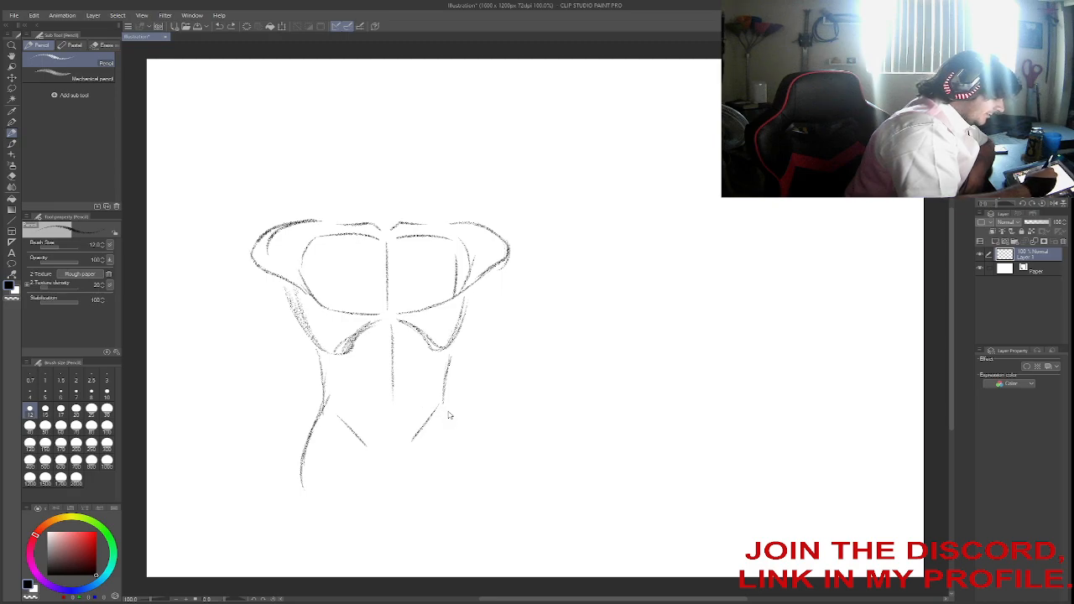
pyautogui.moveTo(449, 403); pyautogui.dragTo(462, 495)
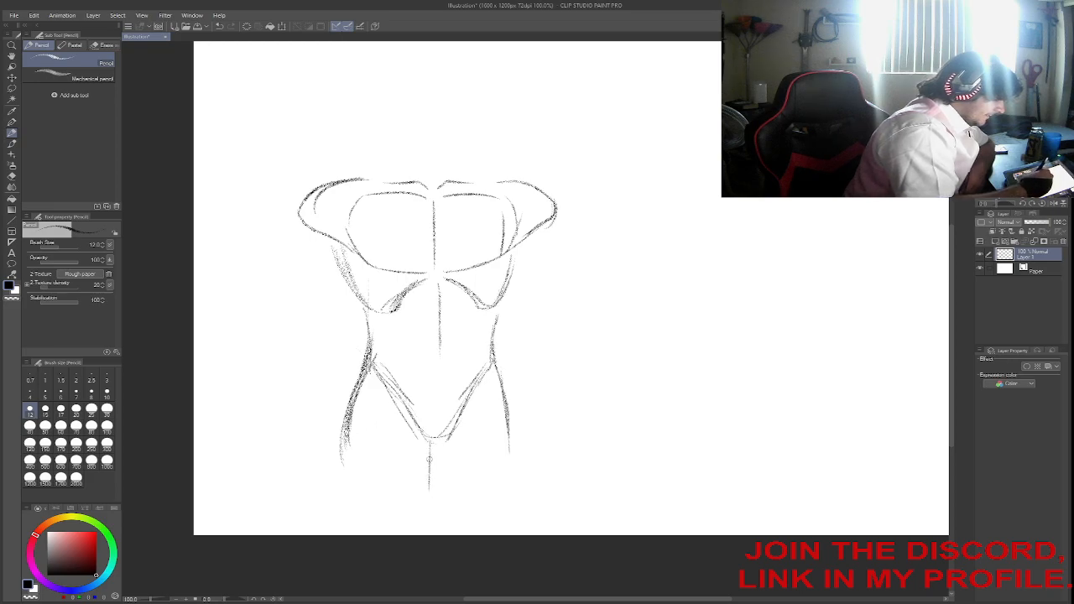
# Extend lines below the groin into the legs and outline the right arm to the hand.
pyautogui.moveTo(432, 449); pyautogui.dragTo(426, 504)
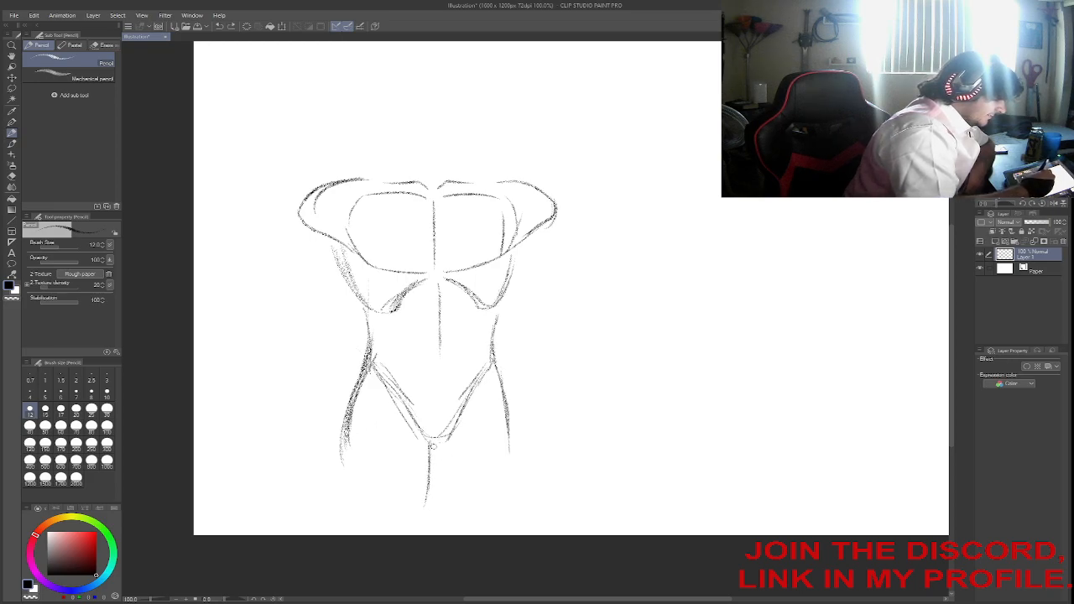
pyautogui.moveTo(432, 445); pyautogui.dragTo(453, 521)
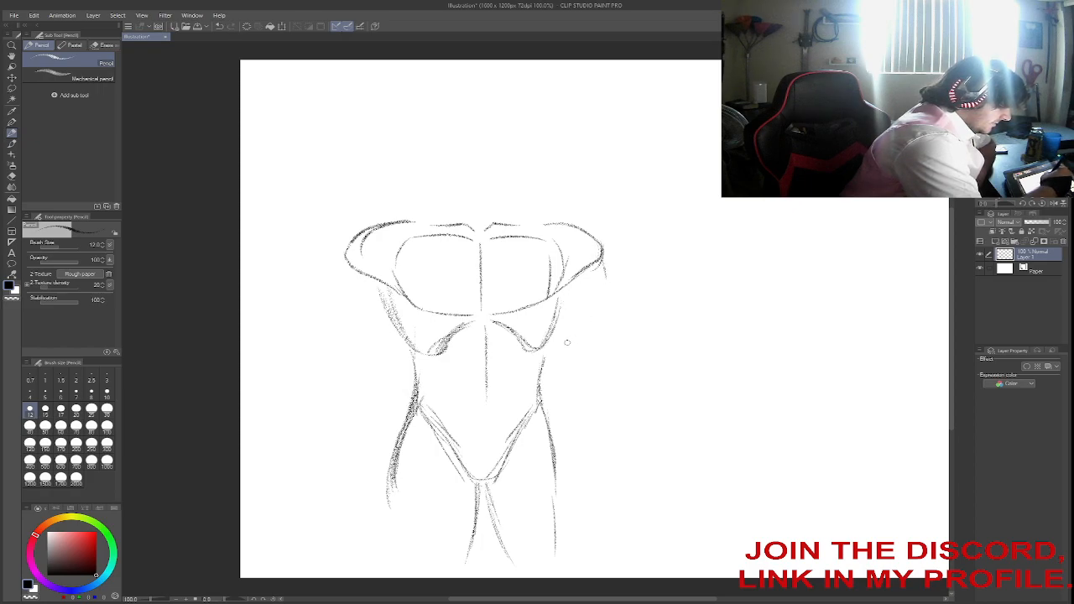
pyautogui.moveTo(603, 267); pyautogui.dragTo(600, 344)
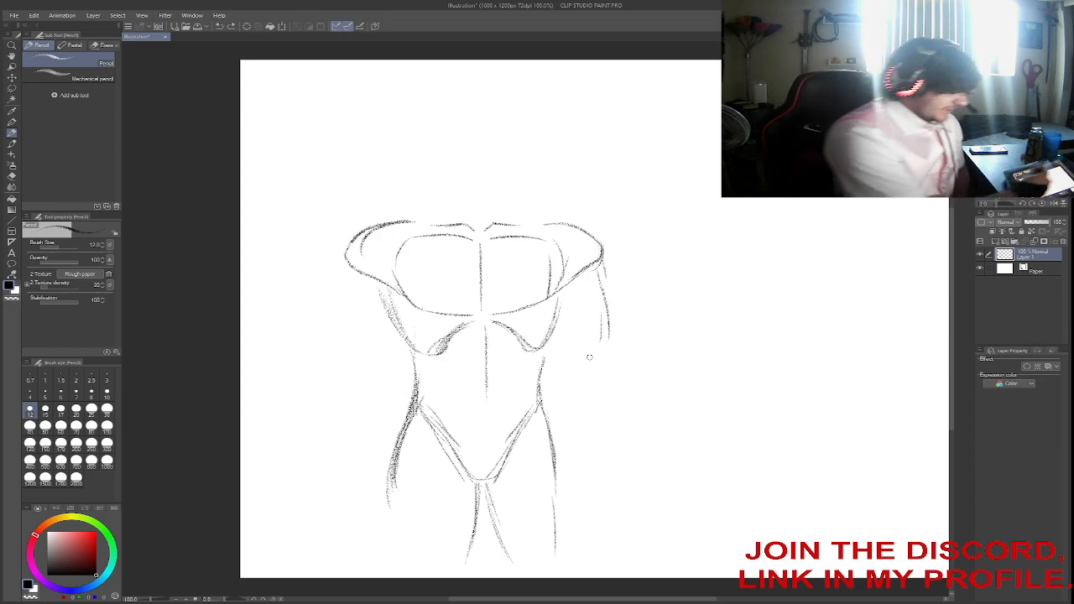
pyautogui.moveTo(573, 325)
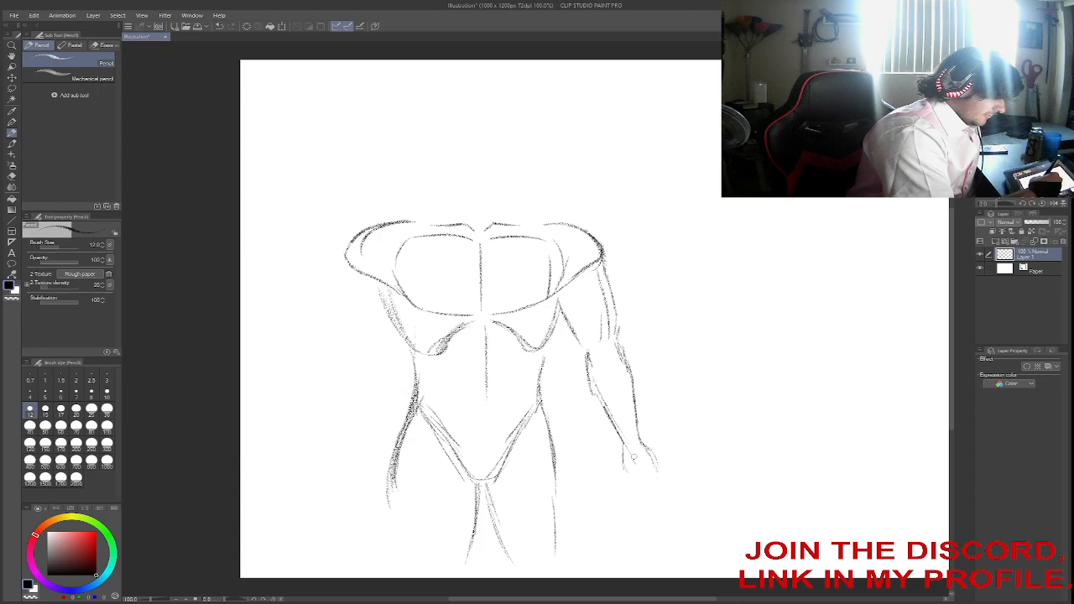
pyautogui.moveTo(634, 457); pyautogui.dragTo(653, 474)
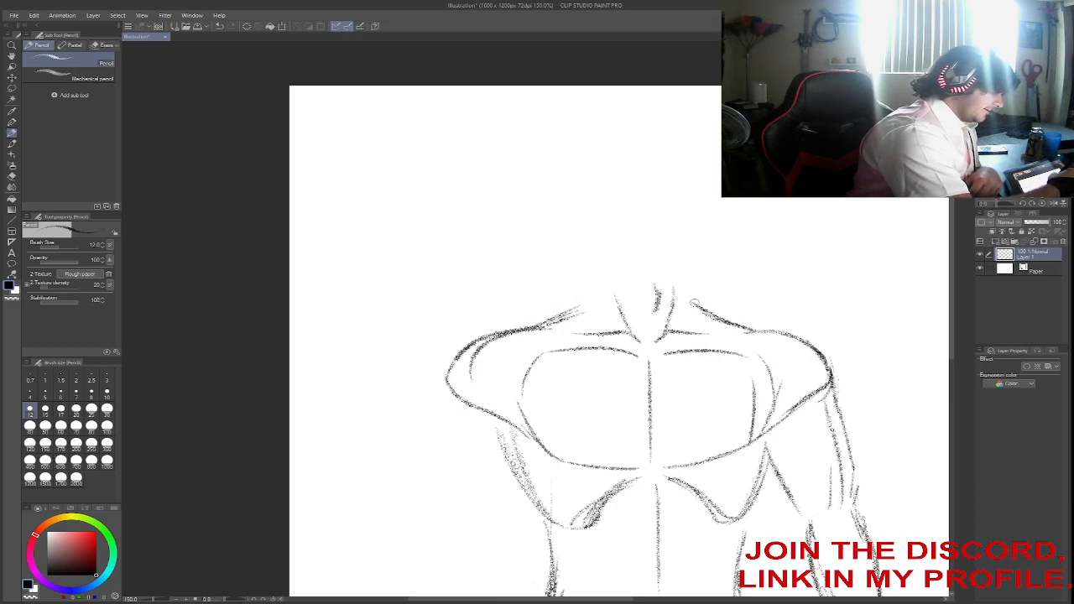
pyautogui.moveTo(745, 334)
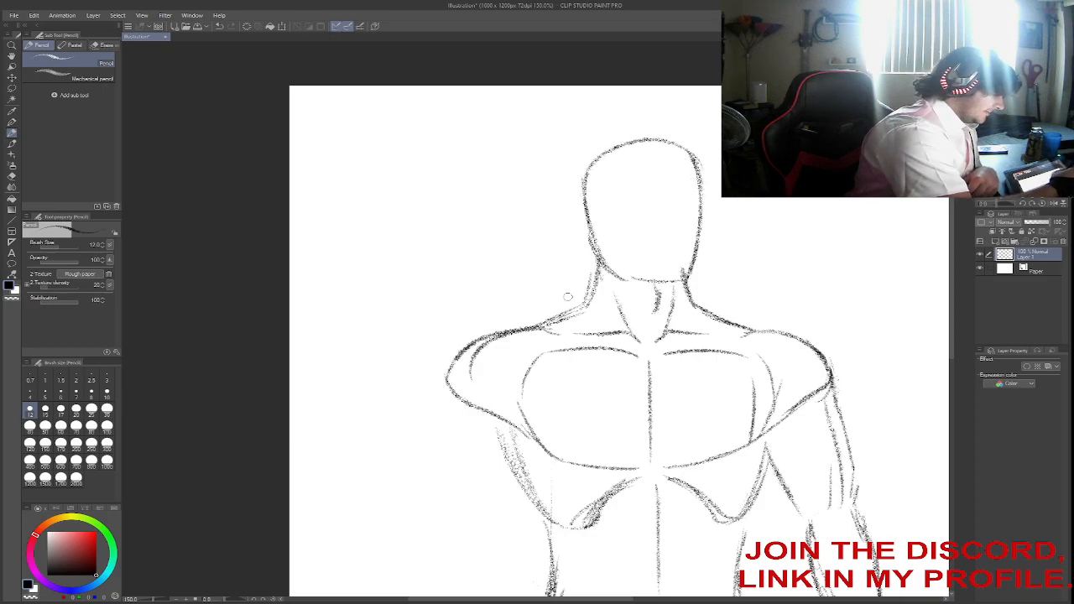
pyautogui.moveTo(654, 255)
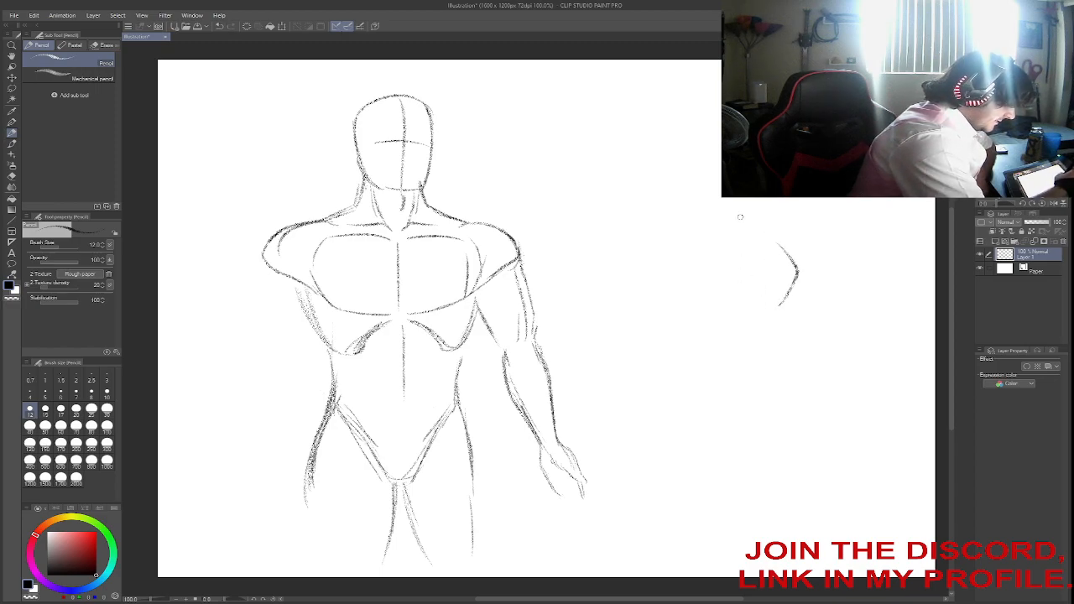
# Start the second figure's chest outline and its top edge right of the male torso.
pyautogui.moveTo(697, 252); pyautogui.dragTo(680, 298)
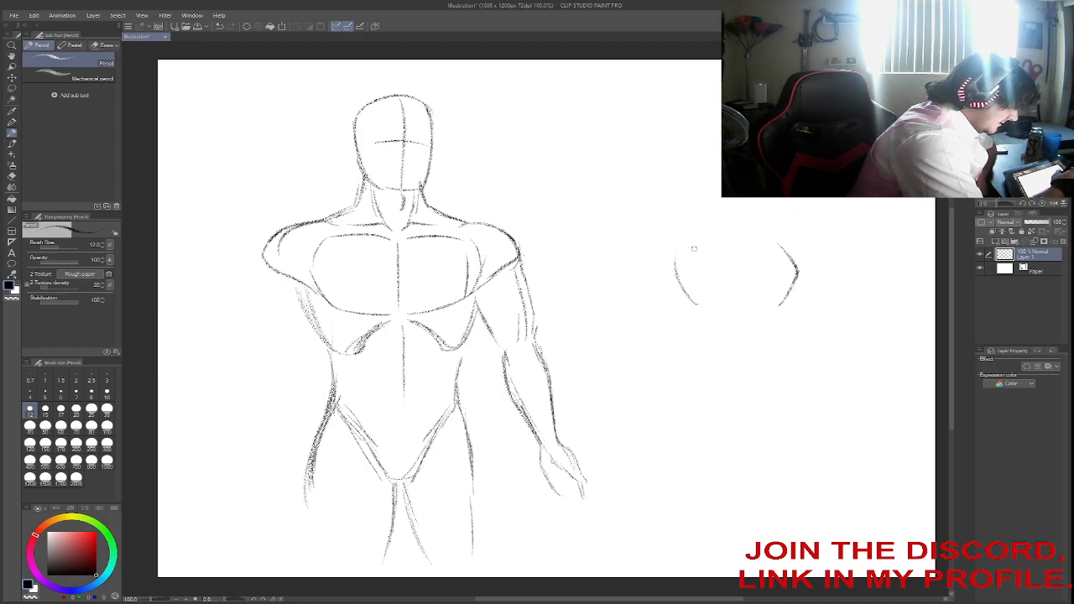
pyautogui.moveTo(733, 243)
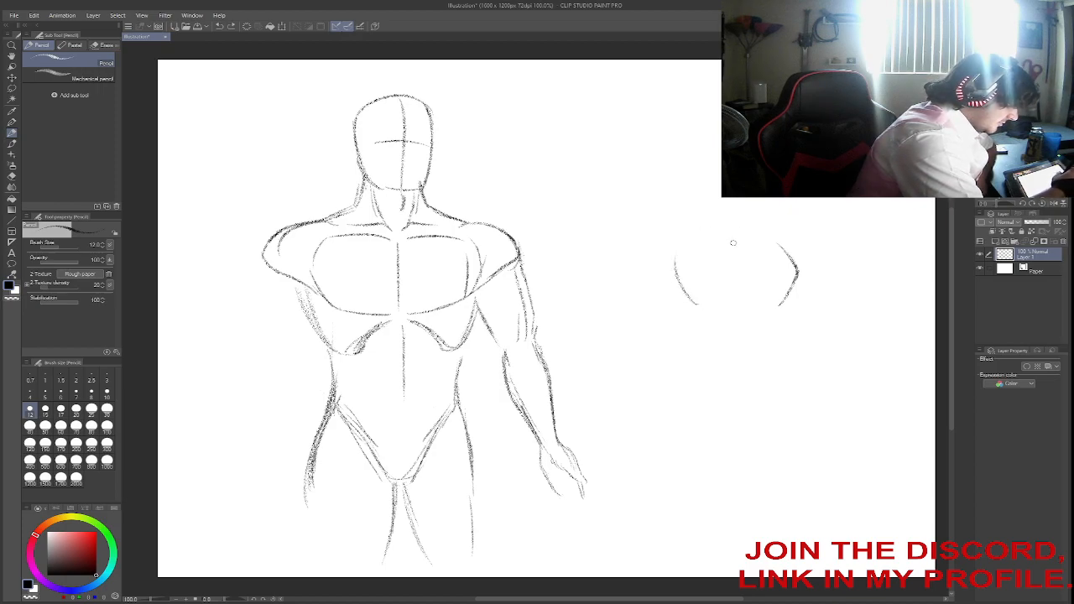
pyautogui.moveTo(688, 243); pyautogui.dragTo(773, 239)
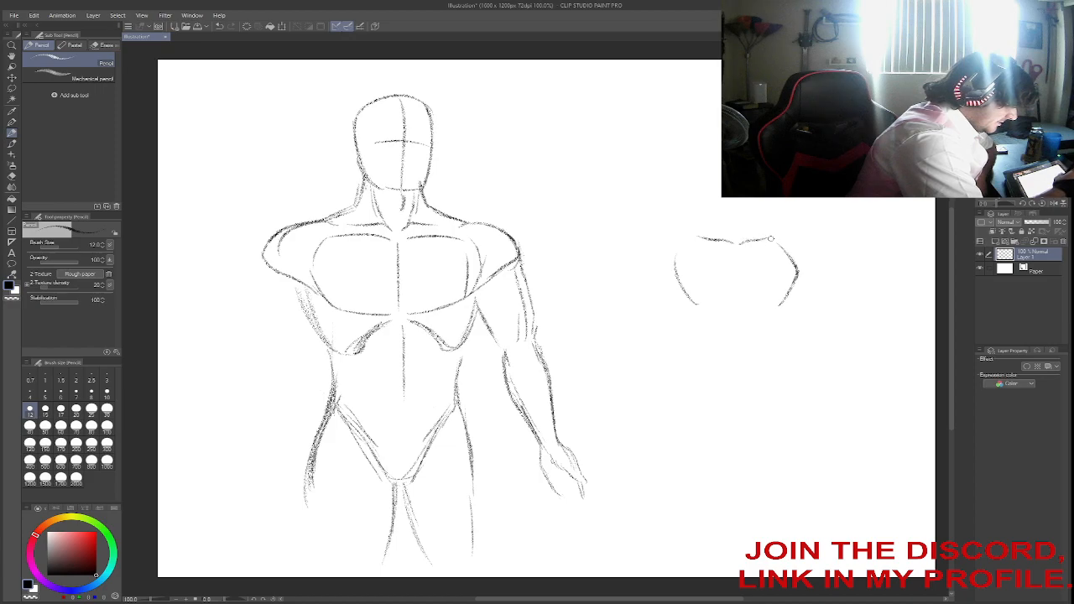
pyautogui.moveTo(769, 232)
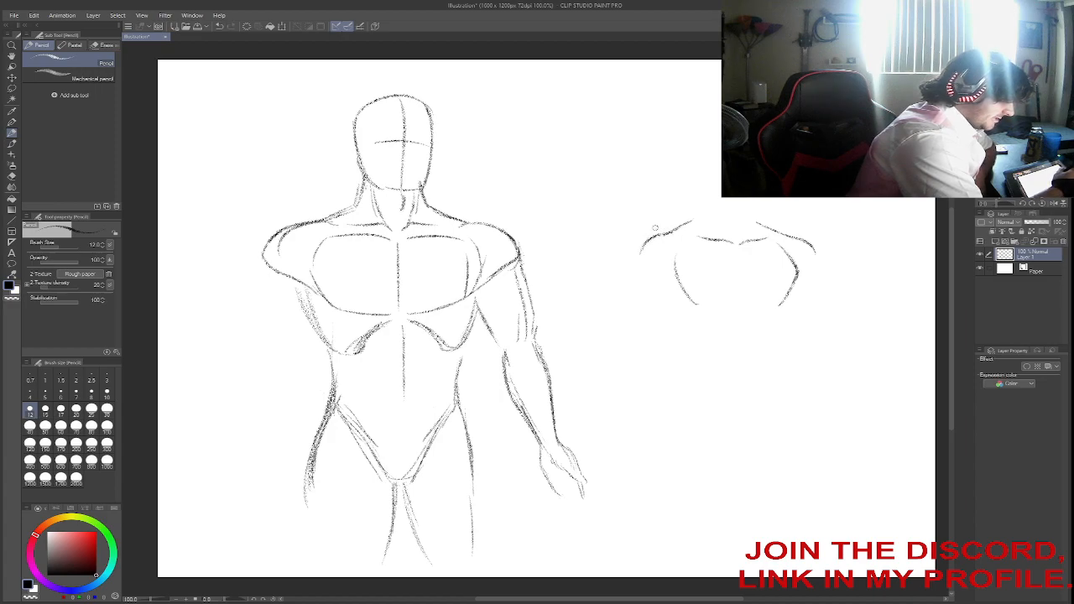
pyautogui.moveTo(634, 226)
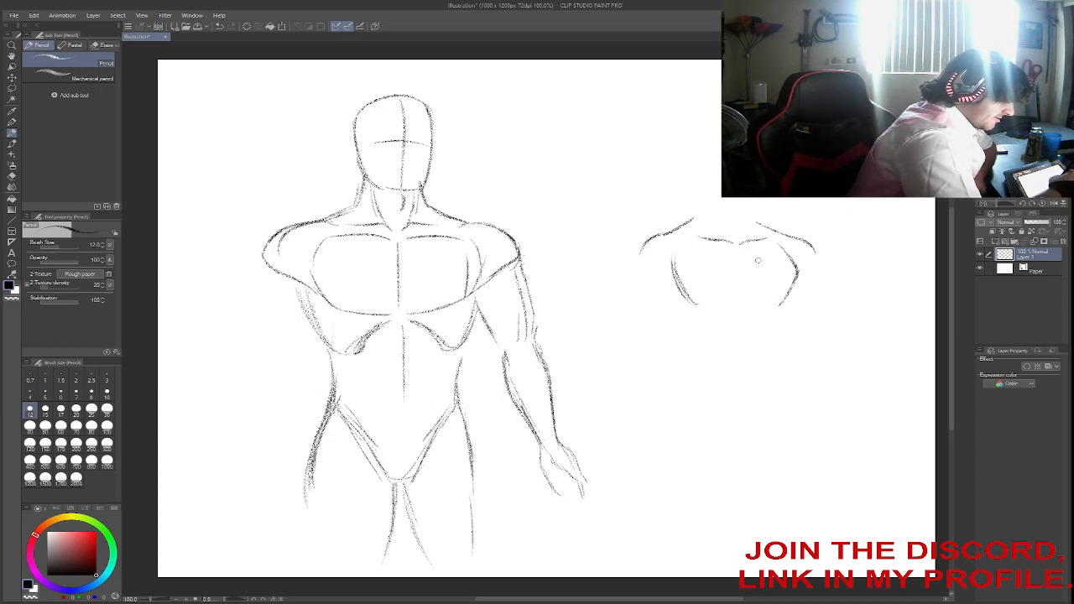
pyautogui.moveTo(757, 274)
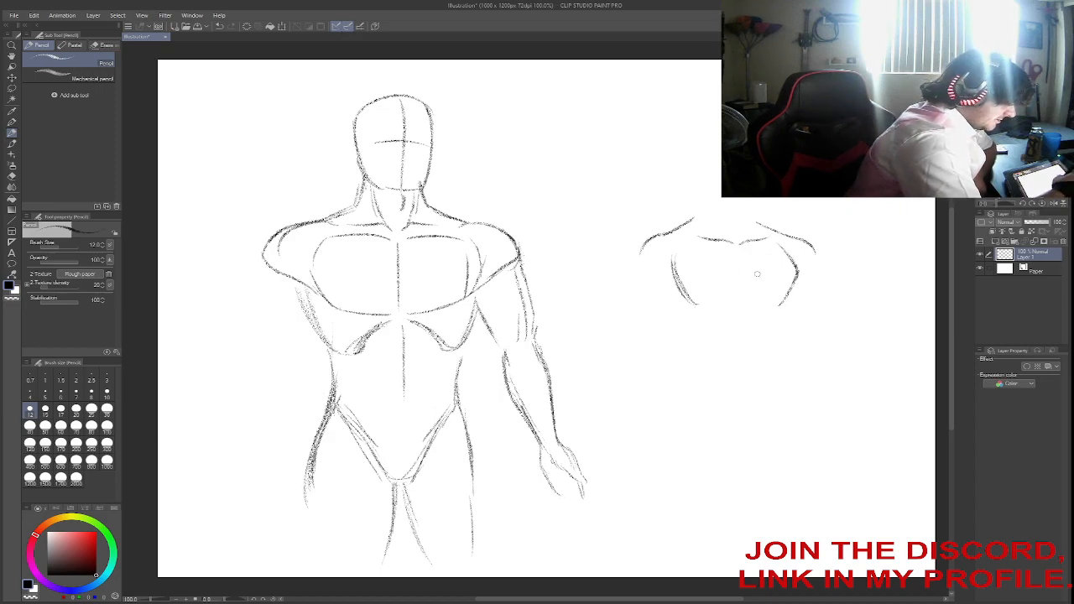
pyautogui.moveTo(739, 299)
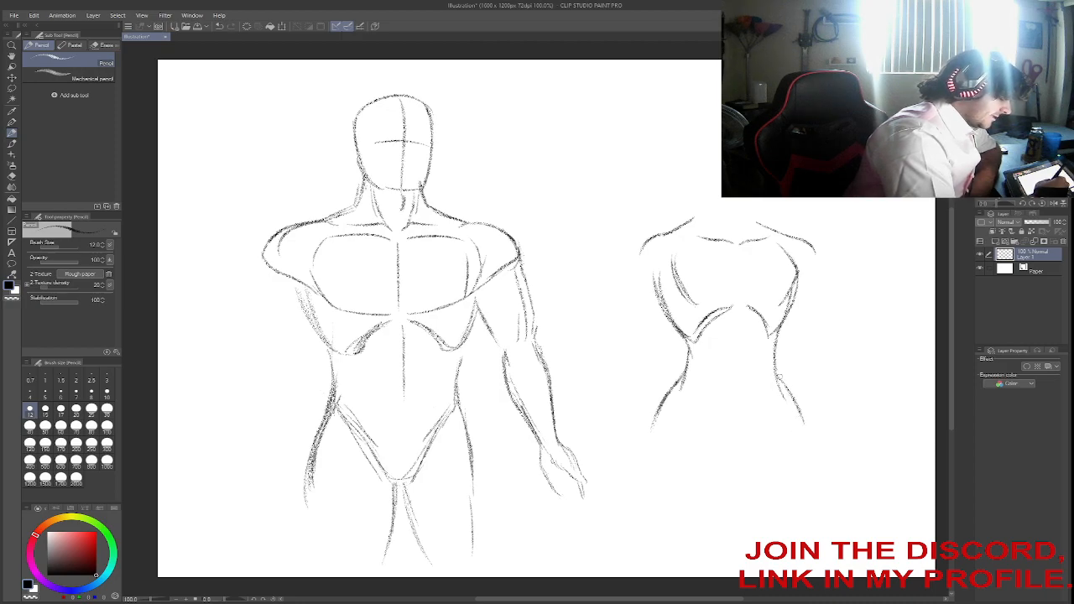
pyautogui.moveTo(710, 411)
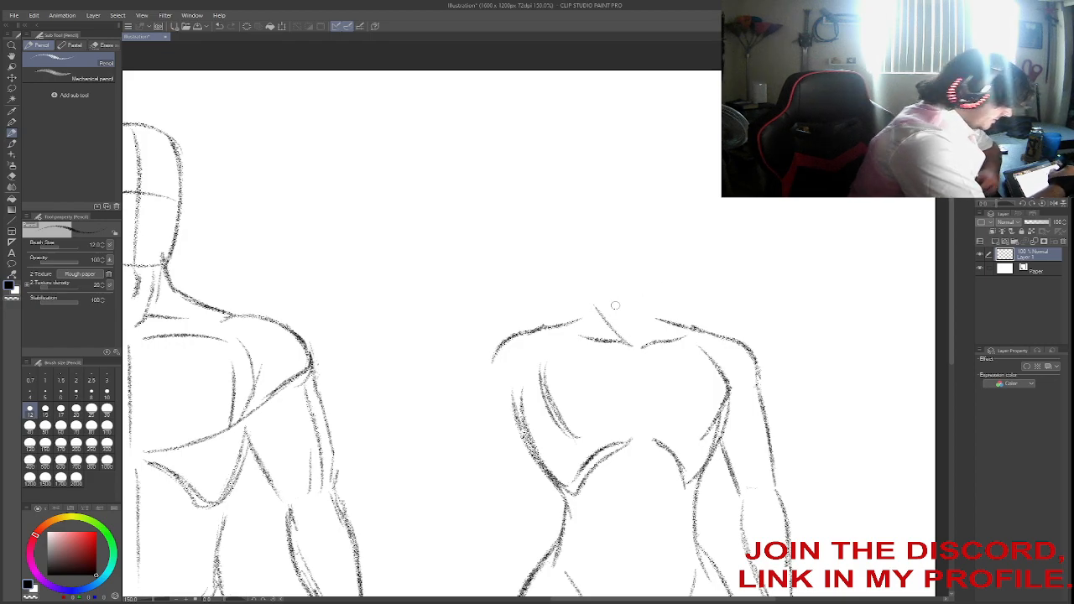
pyautogui.moveTo(626, 338)
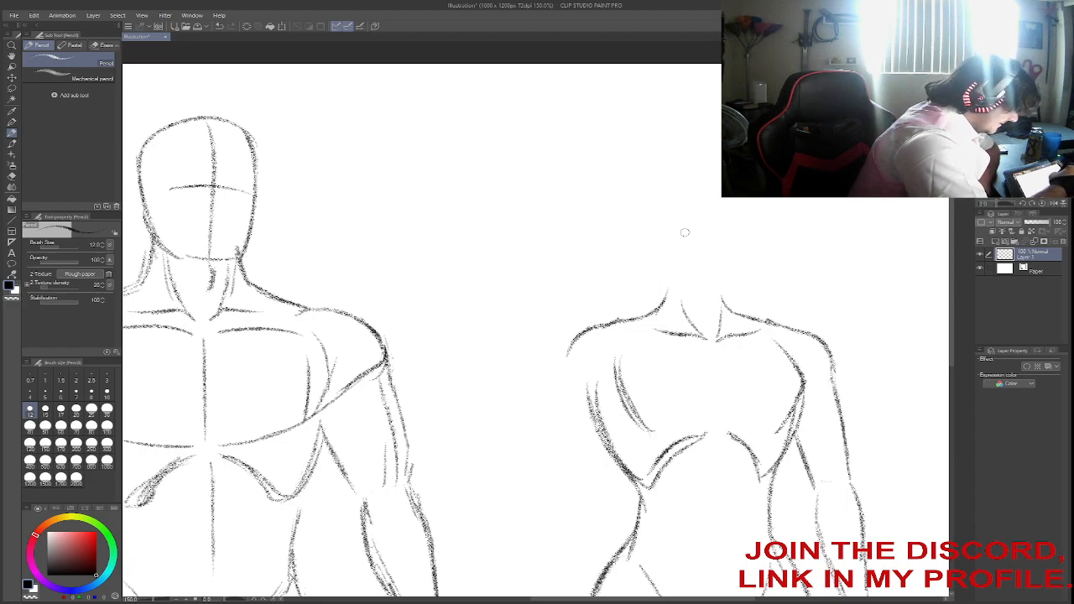
pyautogui.moveTo(703, 262)
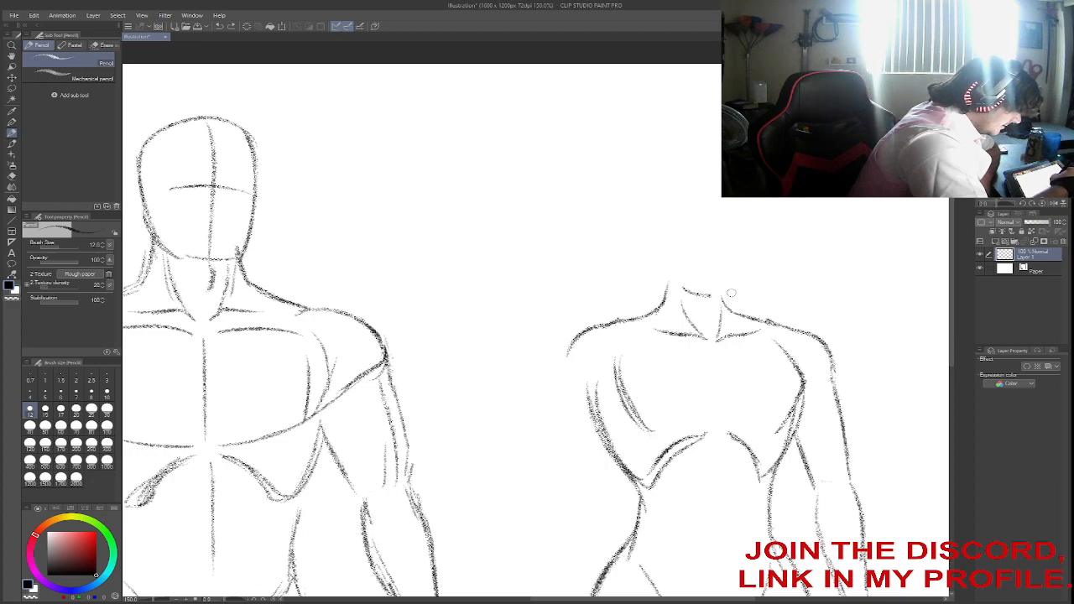
pyautogui.moveTo(675, 280)
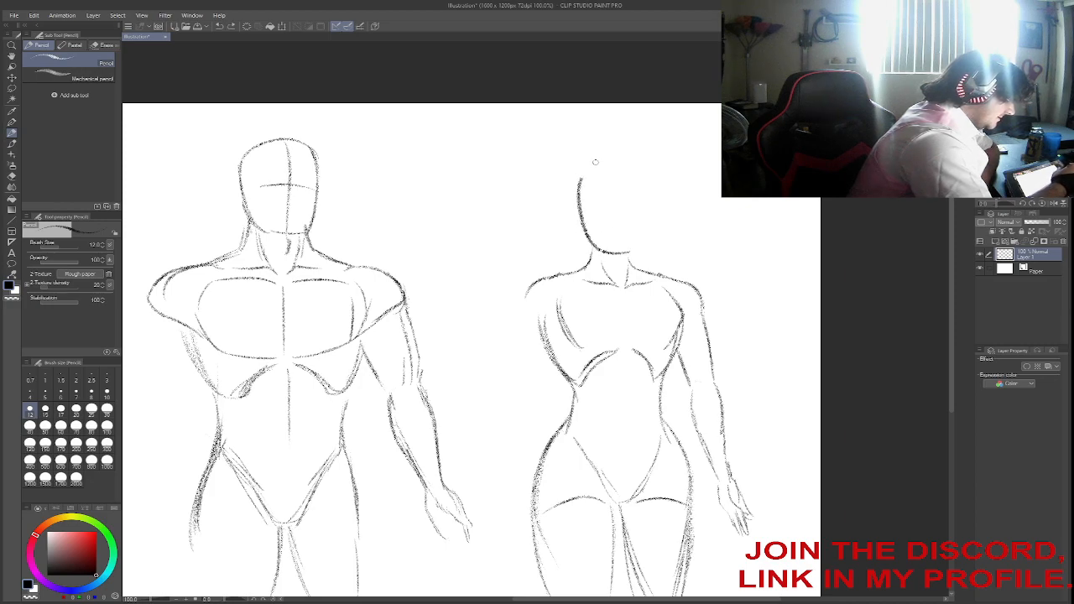
# Draw the female figure's oval head and a vertical facial guide line.
pyautogui.moveTo(596, 162); pyautogui.dragTo(624, 248)
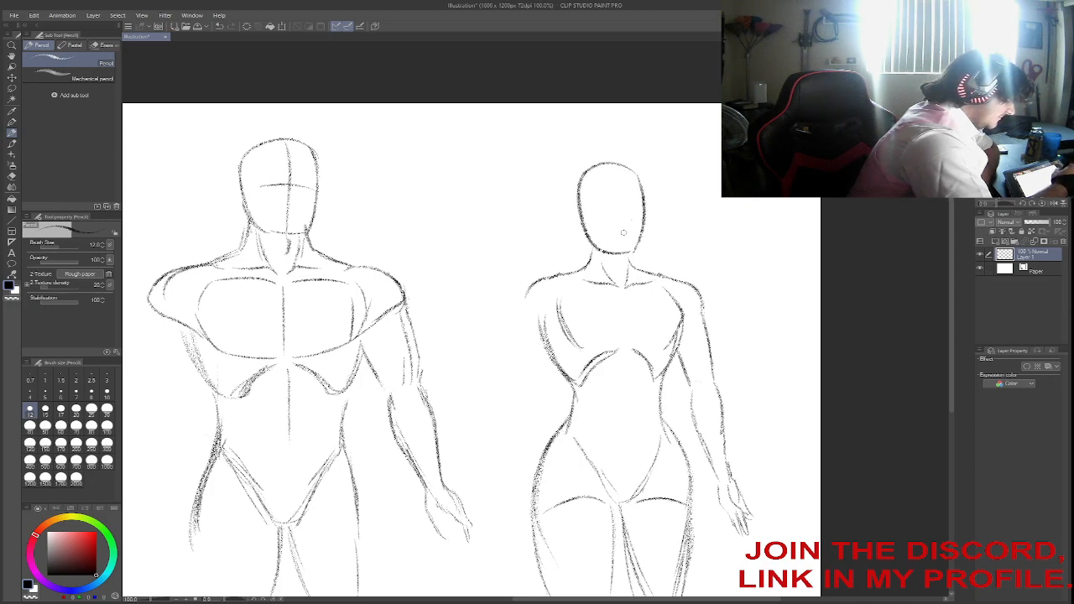
pyautogui.moveTo(613, 177); pyautogui.dragTo(613, 243)
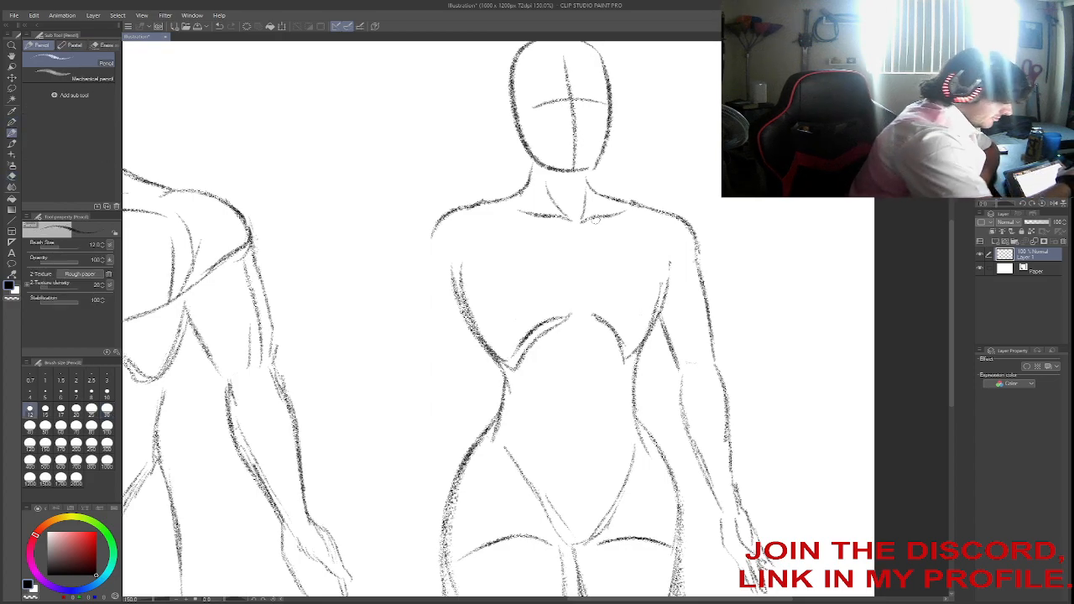
pyautogui.moveTo(496, 254)
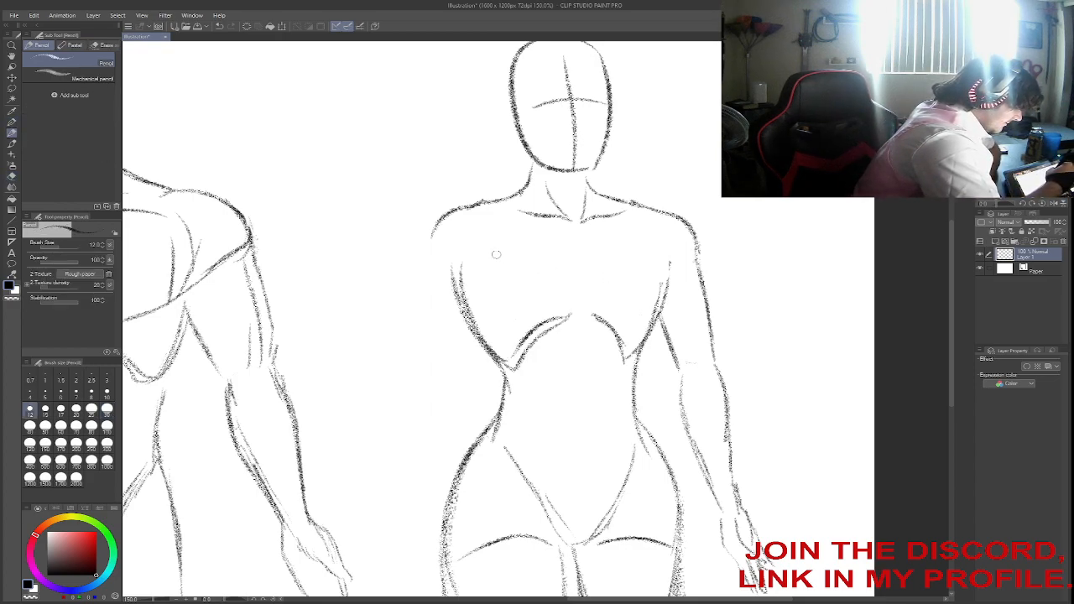
pyautogui.moveTo(631, 292)
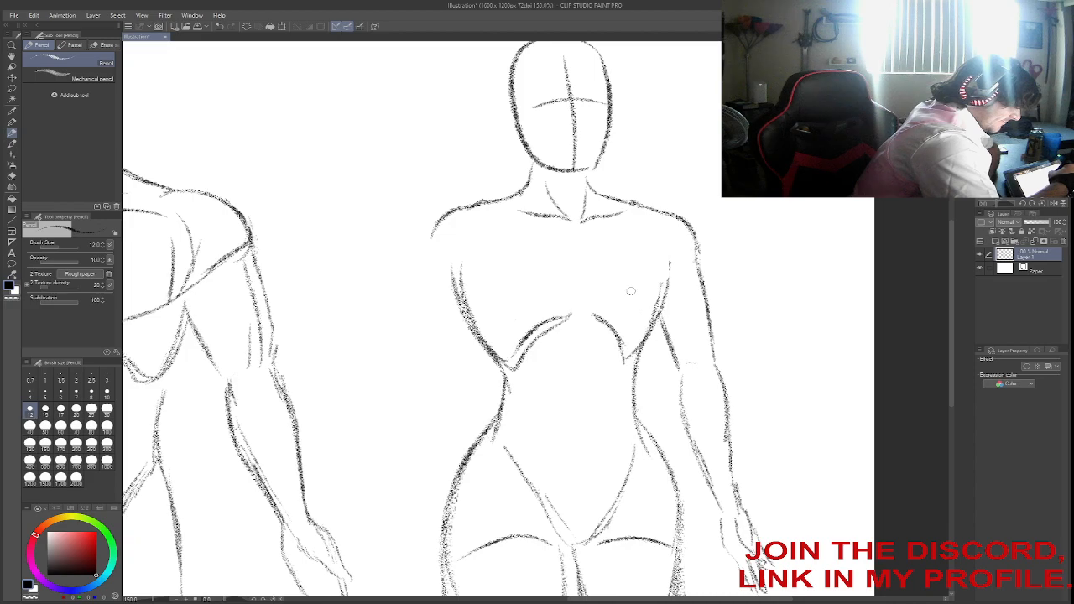
pyautogui.moveTo(634, 227)
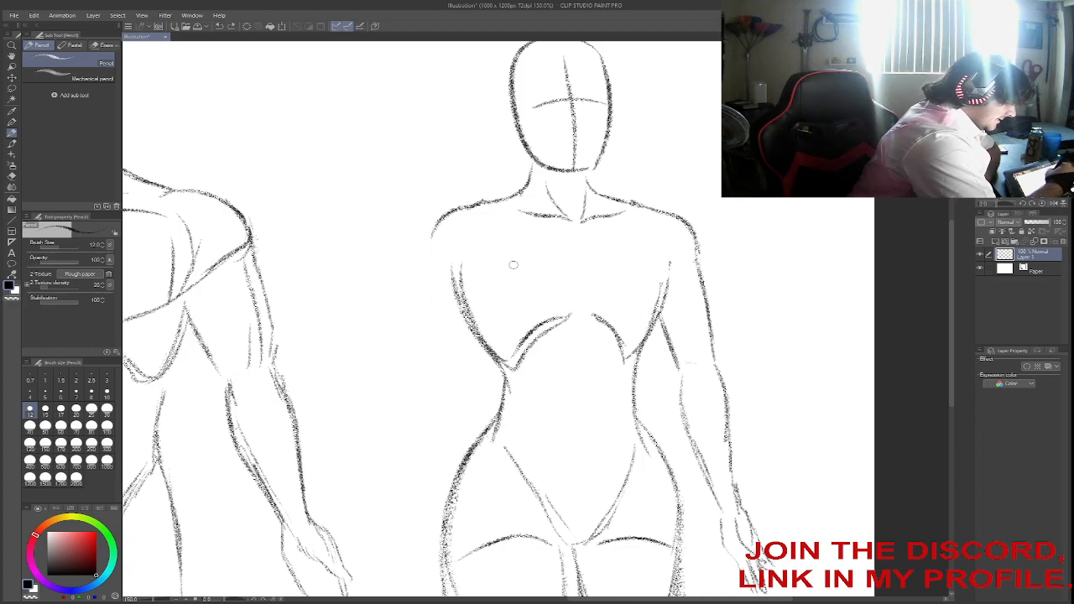
# Sketch a rounded breast curve on the female figure's chest.
pyautogui.moveTo(504, 269); pyautogui.dragTo(562, 311)
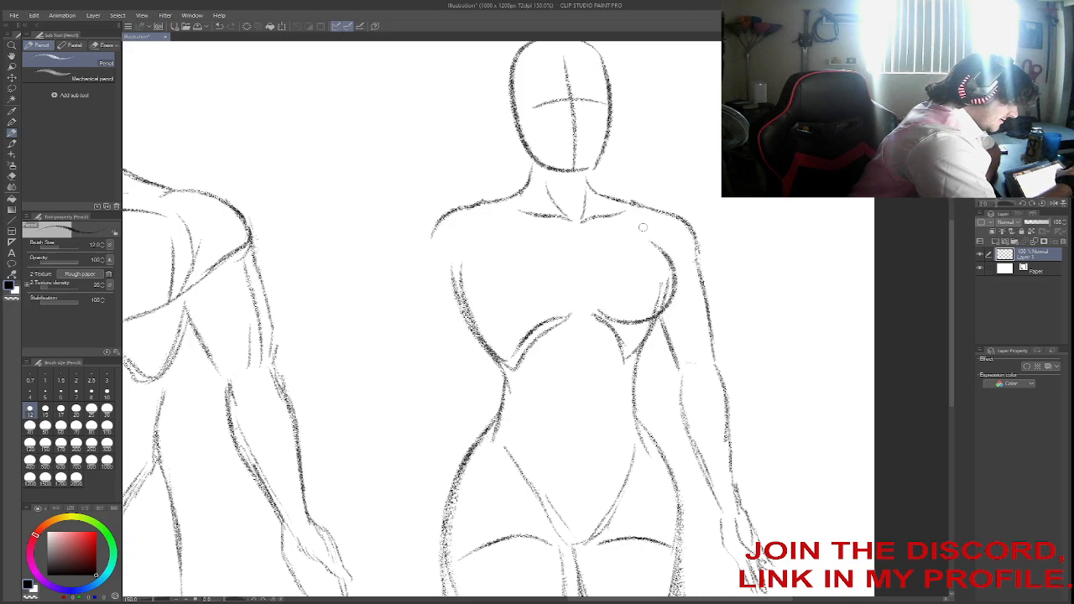
pyautogui.moveTo(607, 271)
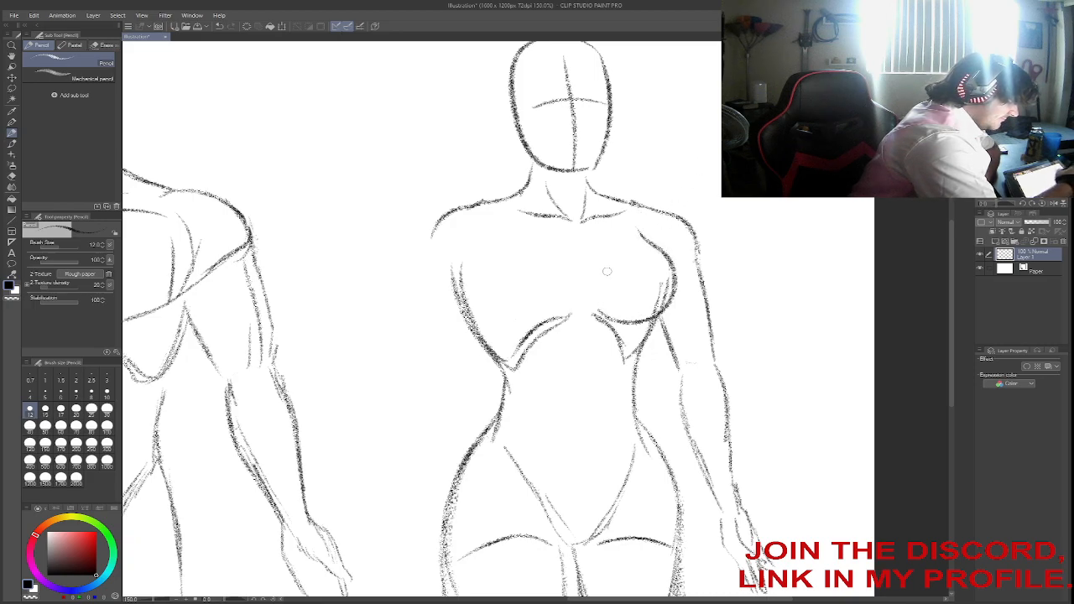
pyautogui.moveTo(591, 253)
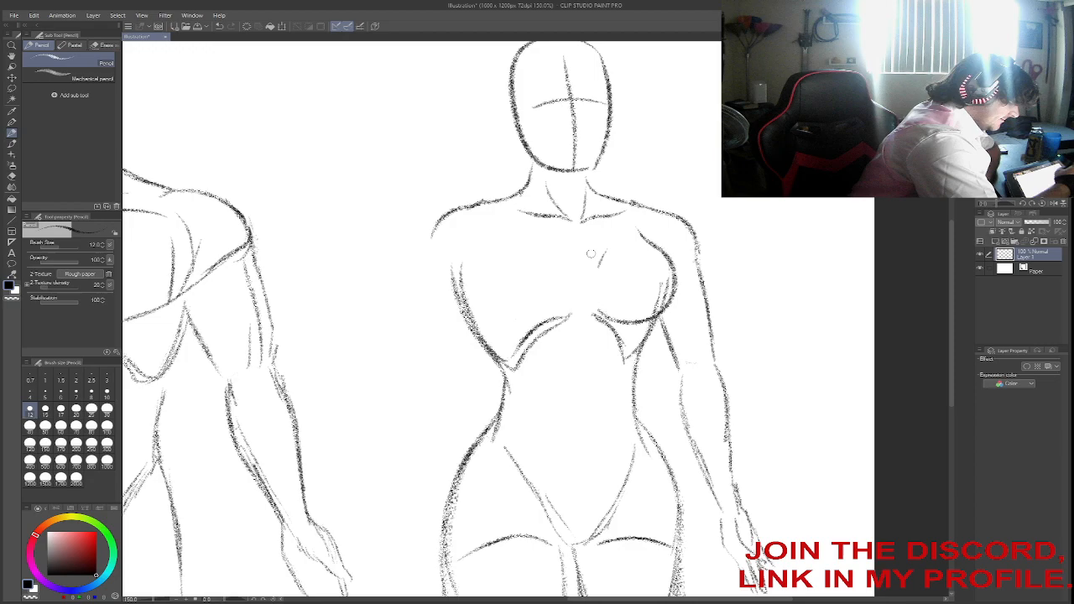
pyautogui.moveTo(568, 309)
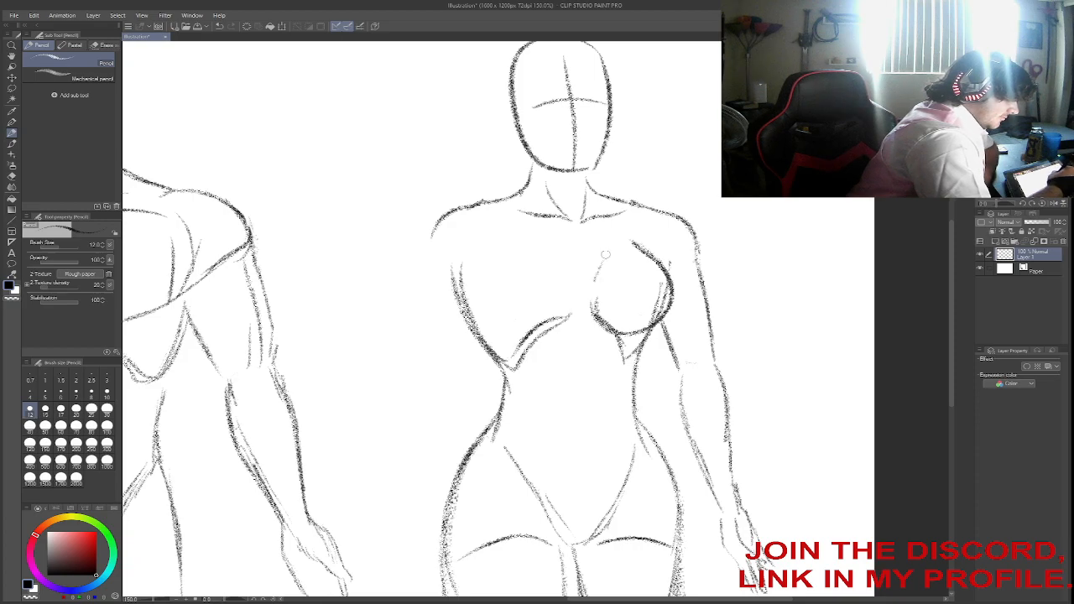
pyautogui.moveTo(612, 235)
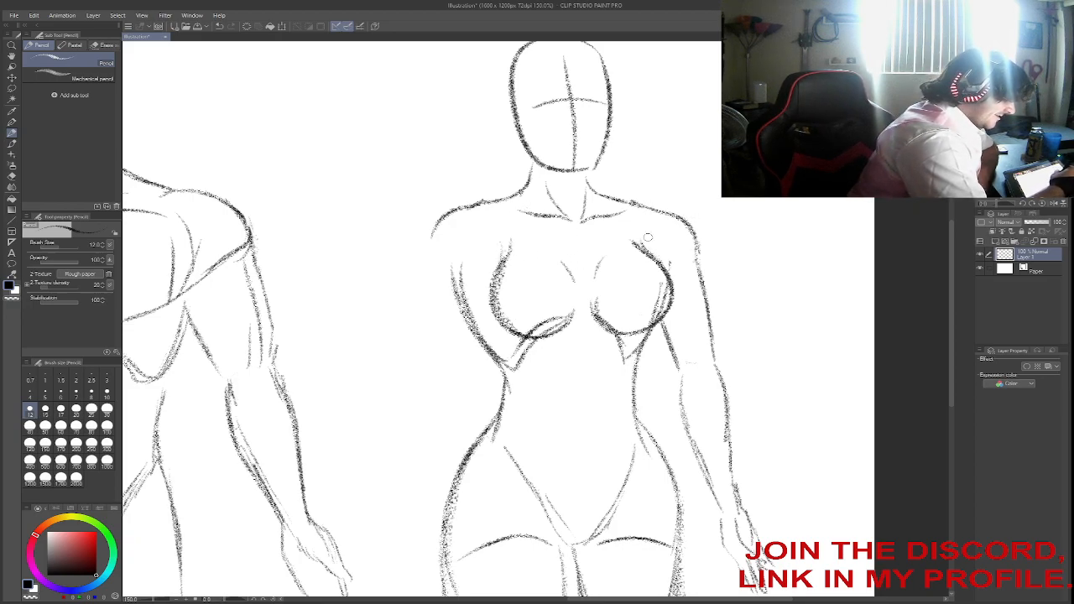
pyautogui.moveTo(531, 238)
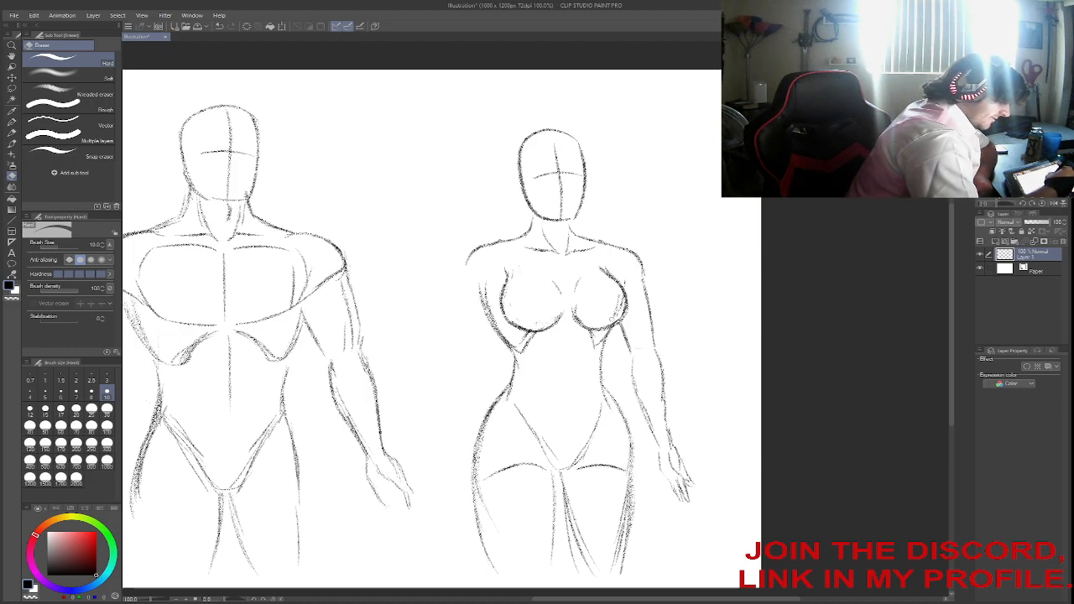
# Use the Hard eraser on the canvas to start clearing stray sketch lines.
pyautogui.click(609, 290)
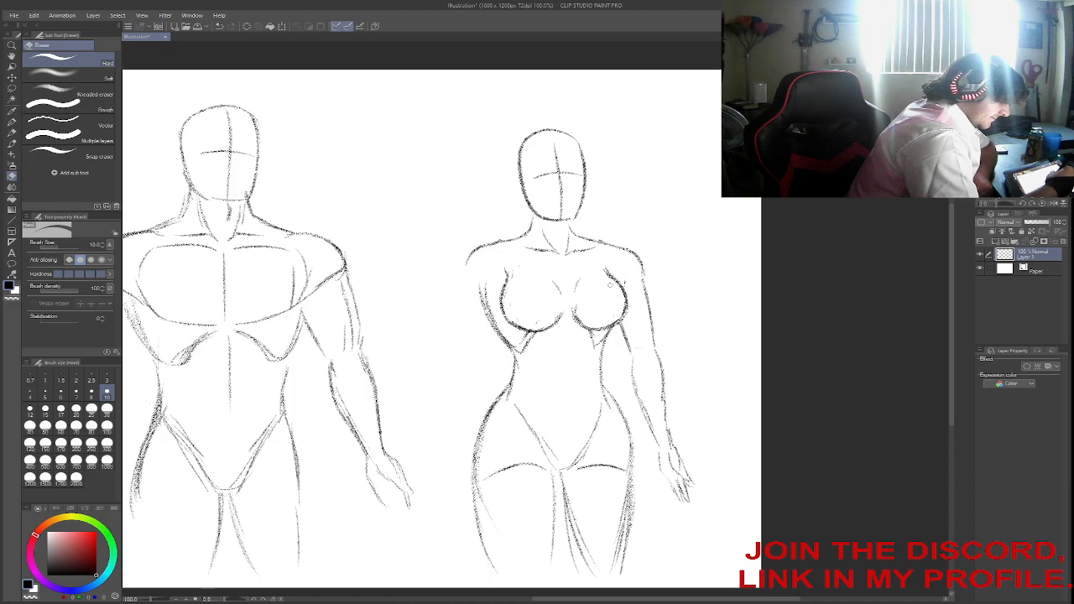